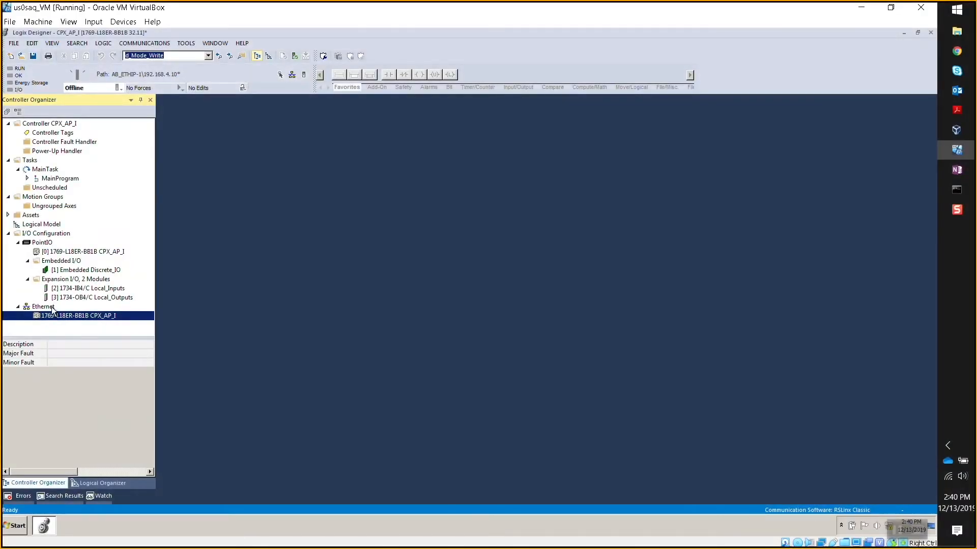
Start a New Module under Ethernet and filter the catalog by 'festo' to show the CPX-AP-I-EP
right_click(43, 306)
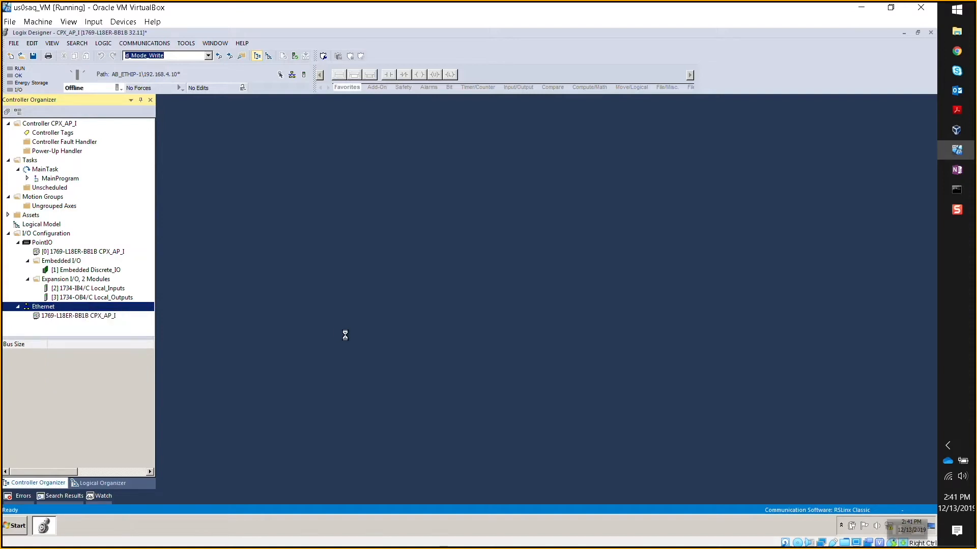
mouse_move(347, 339)
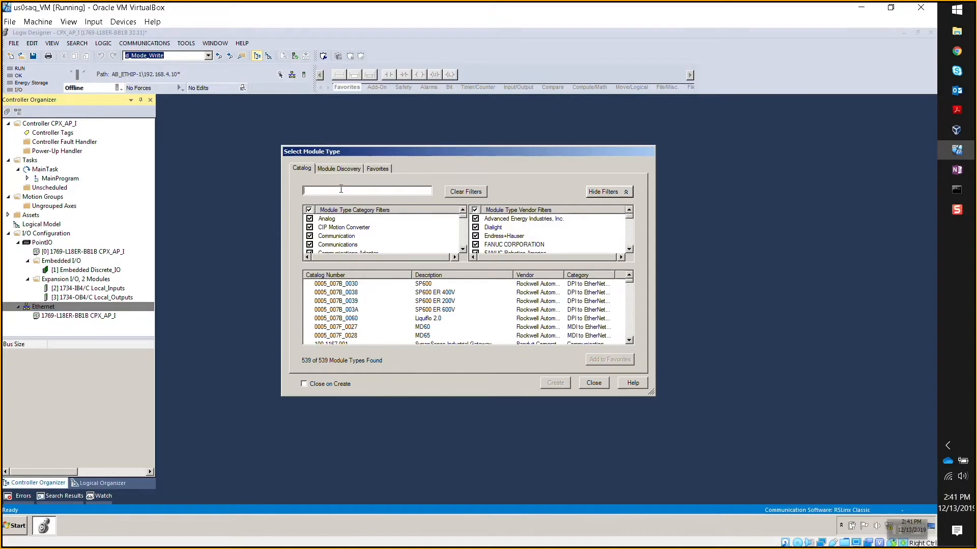
type("festo")
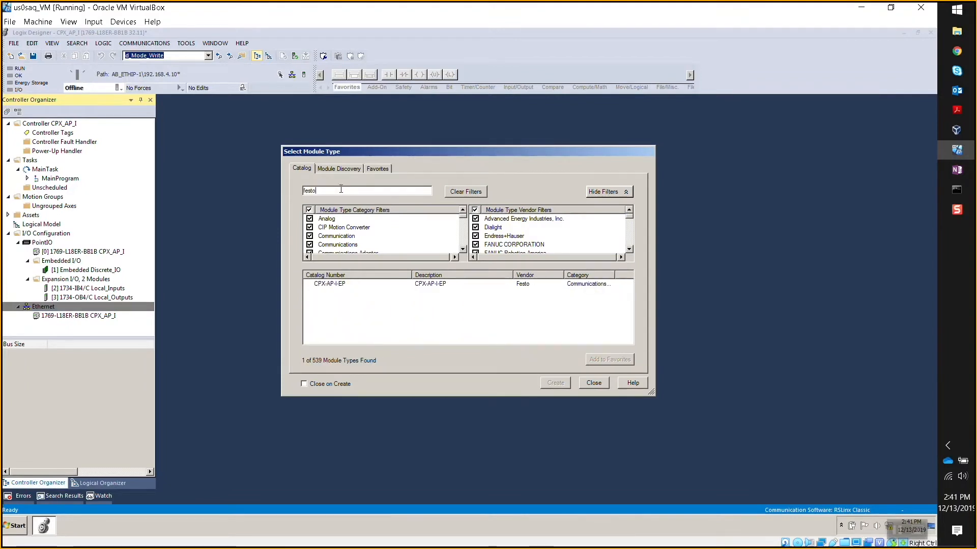
Create the CPX-AP-I-EP module named Festo_CPX_AP with IP address 192.168.4.13
left_click(349, 284)
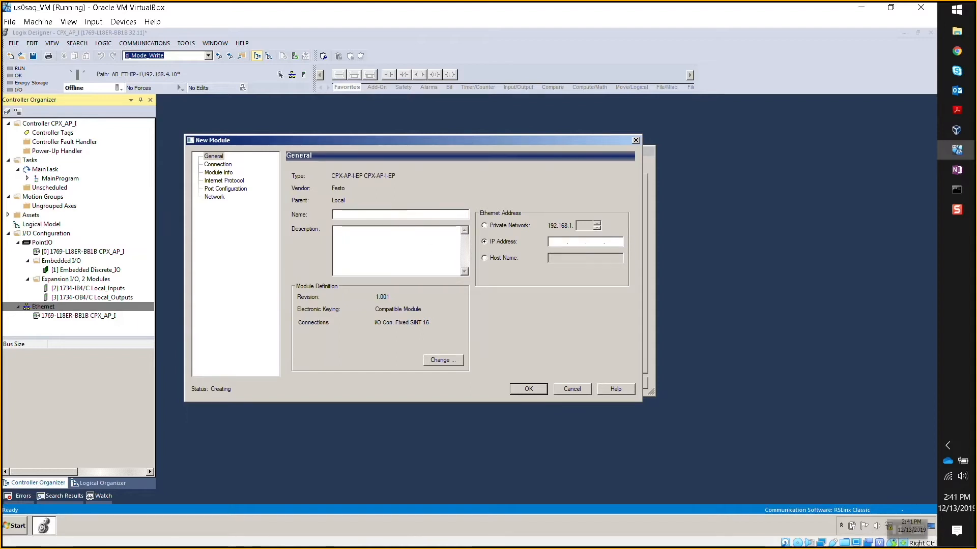
type("Festo_CPC")
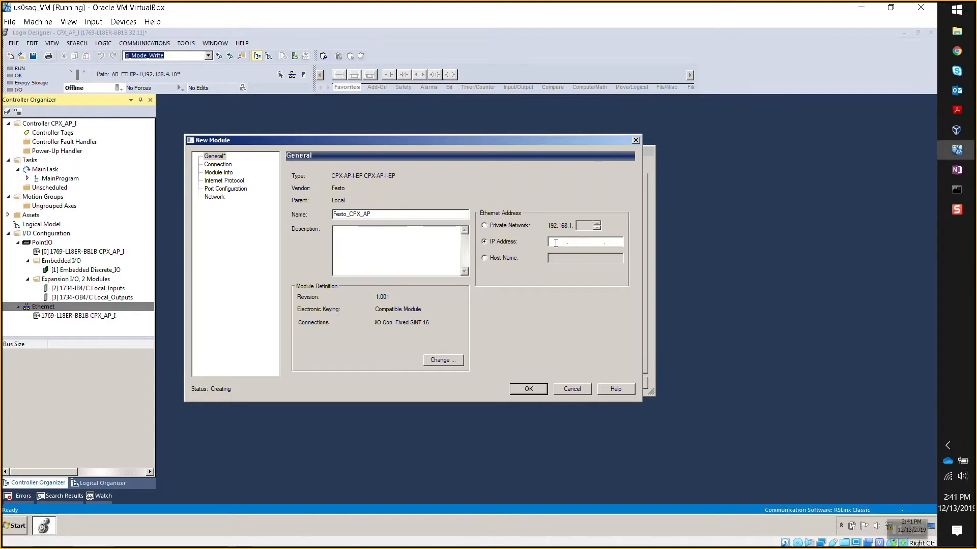
type("192.168.")
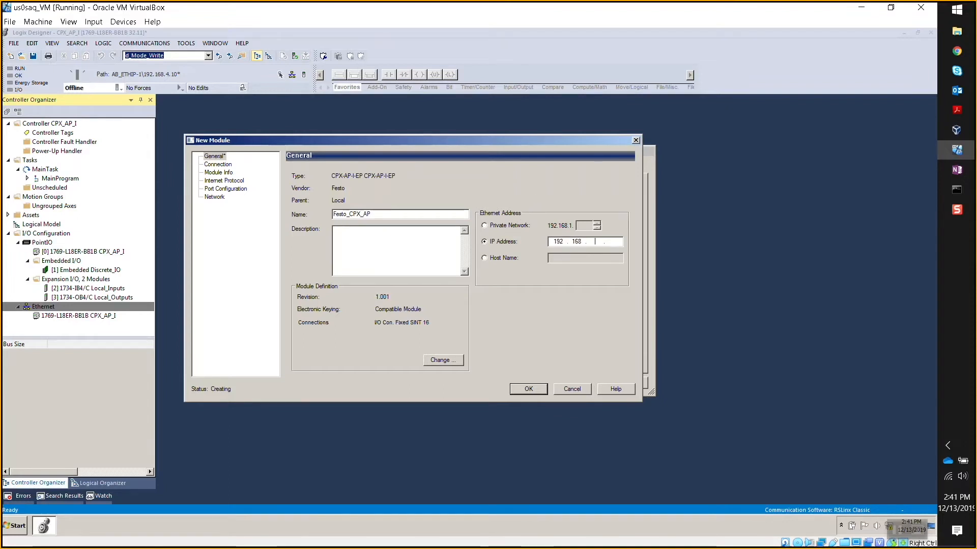
type("4")
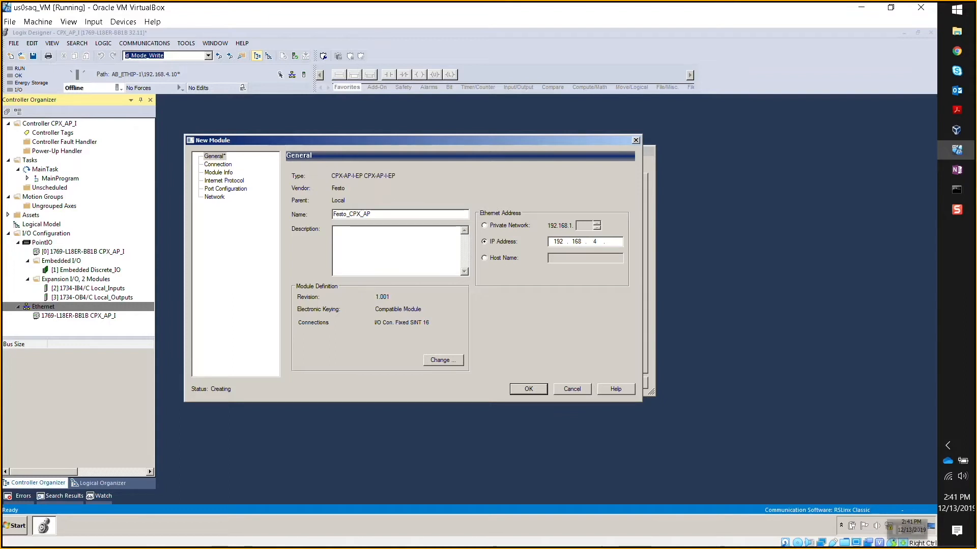
type("13")
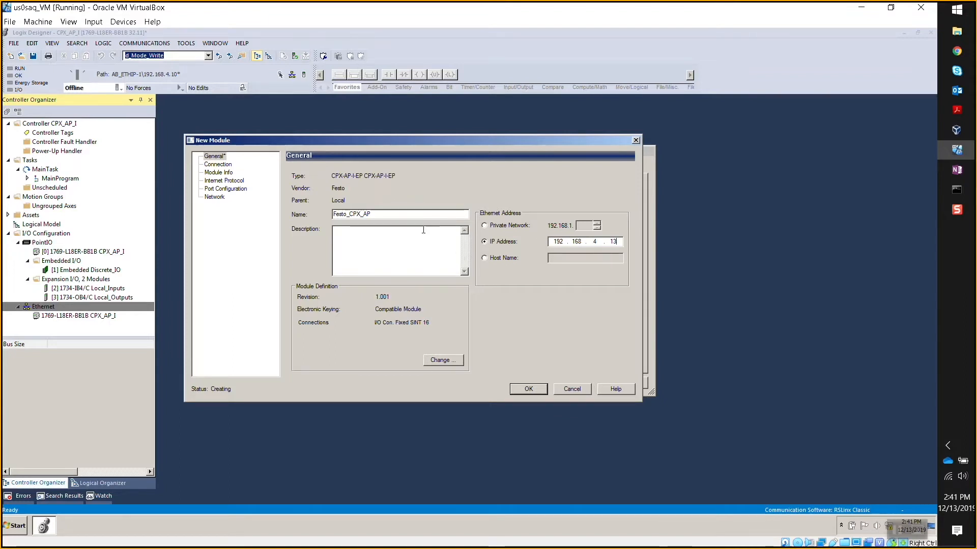
mouse_move(434, 311)
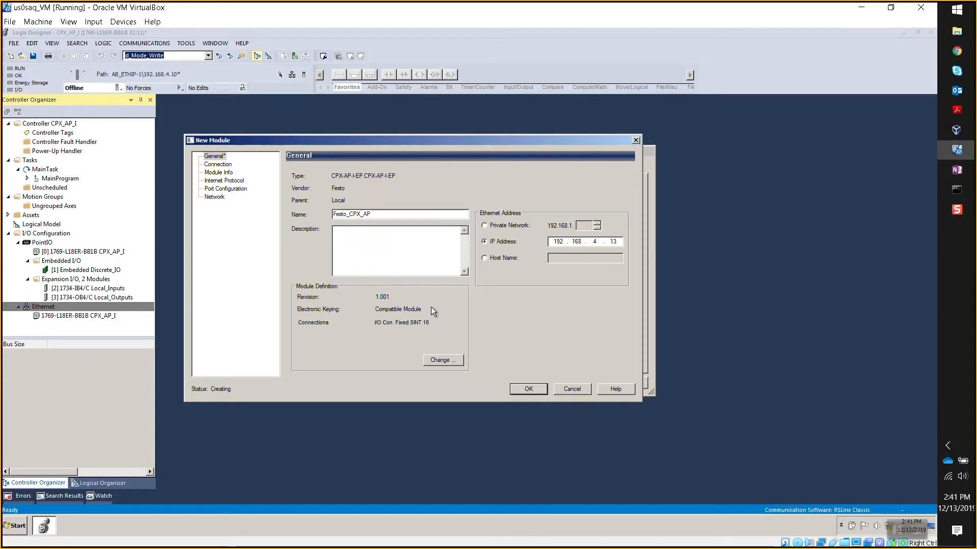
mouse_move(458, 363)
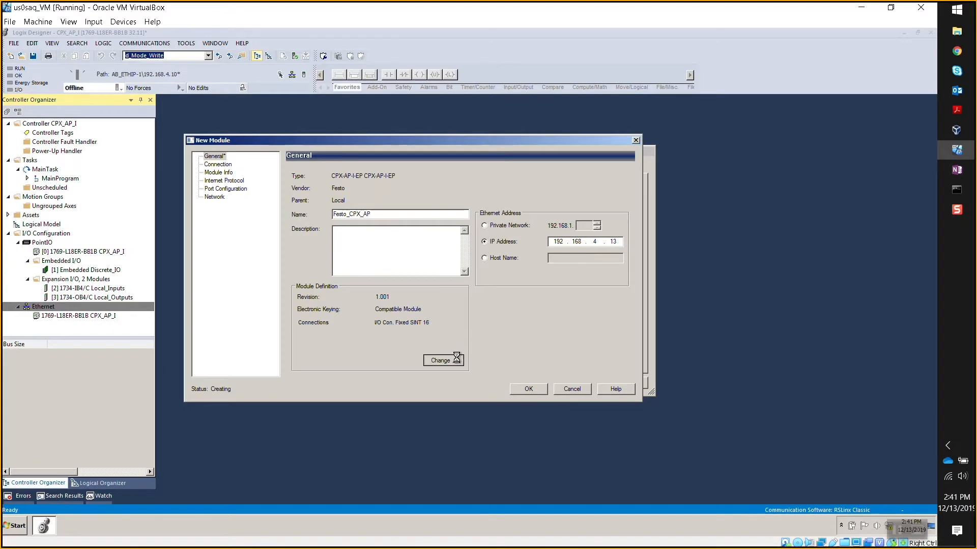
In Module Definition, try the Exact I/O size connection, then keep I/O Con. Fixed SINT 16
left_click(440, 361)
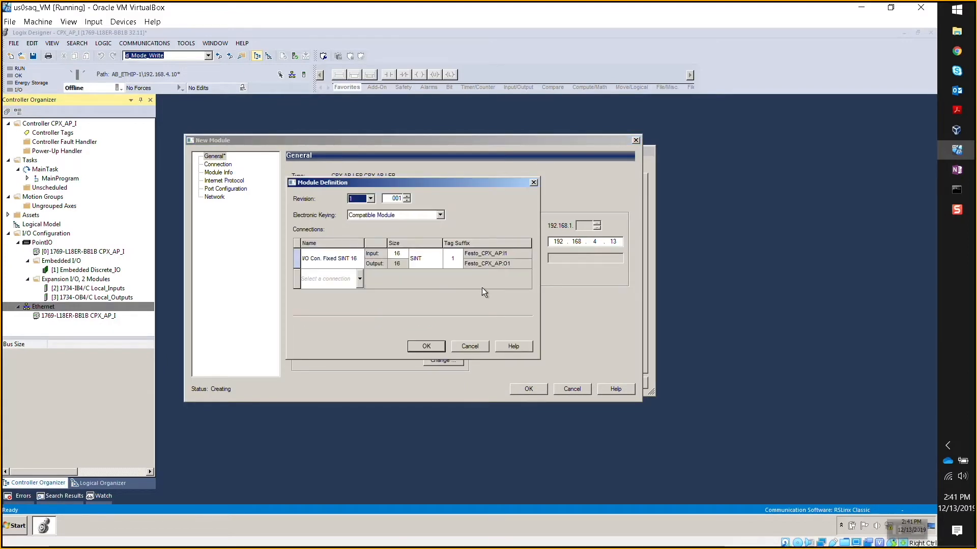
left_click(359, 258)
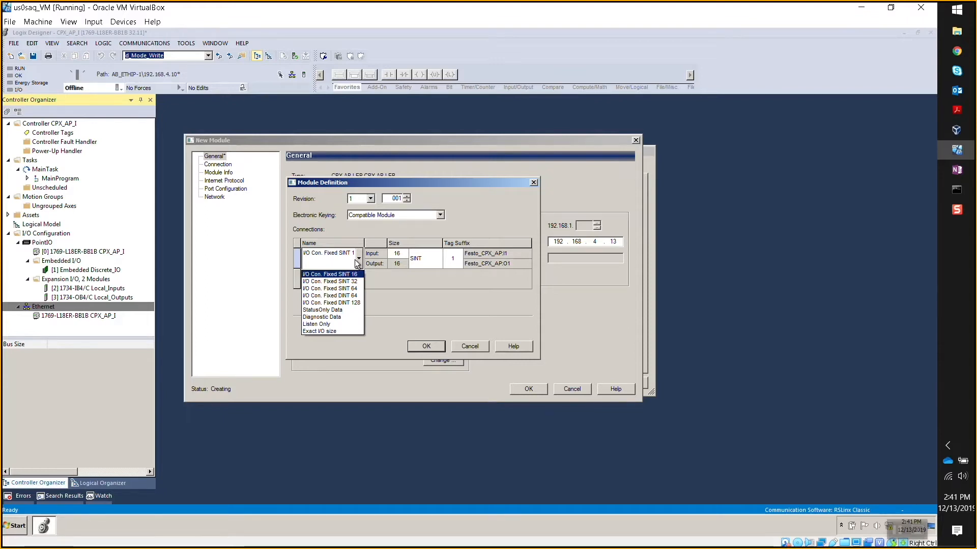
mouse_move(342, 331)
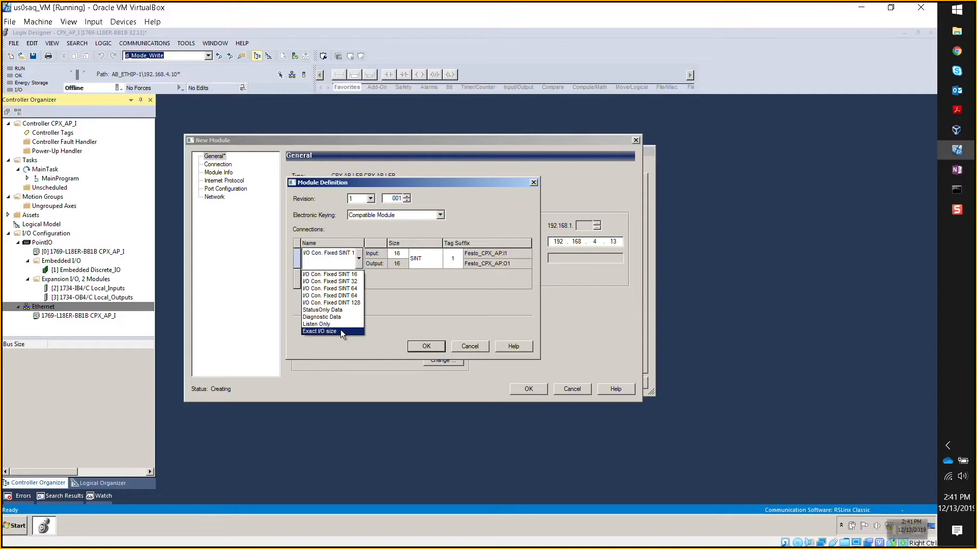
left_click(318, 331)
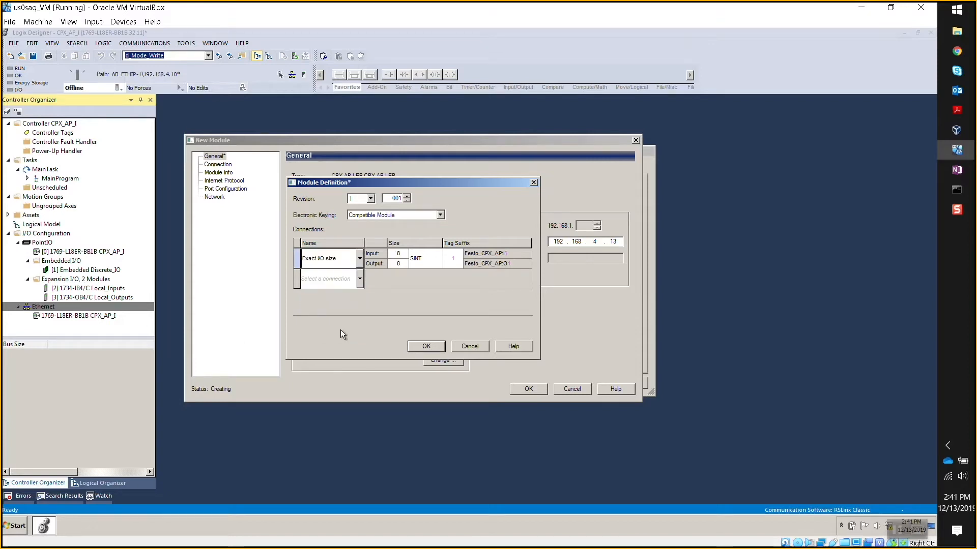
left_click(357, 258)
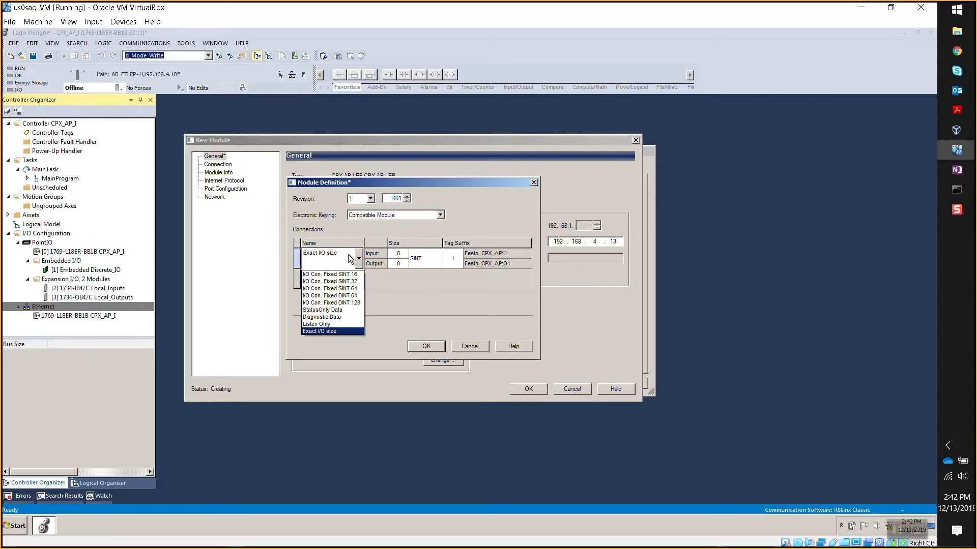
mouse_move(330, 274)
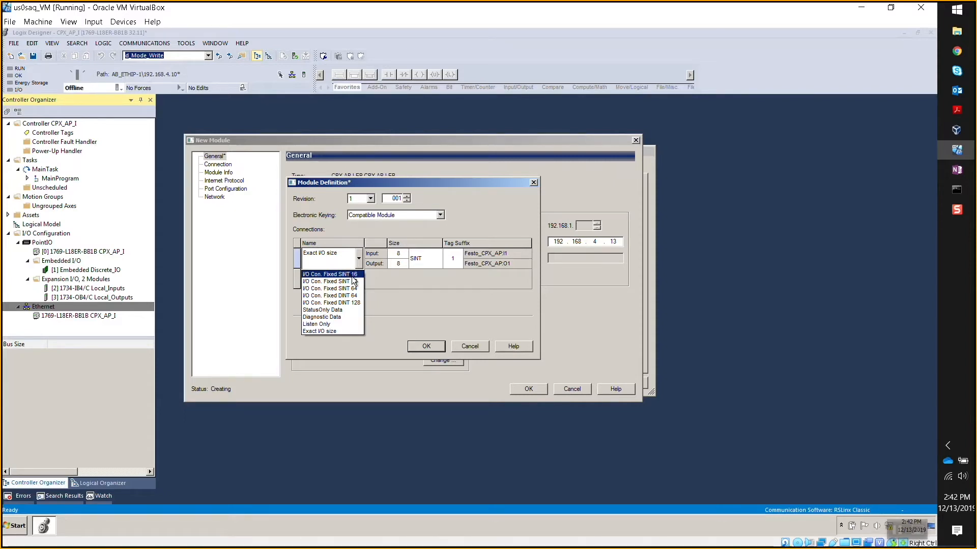
left_click(329, 274)
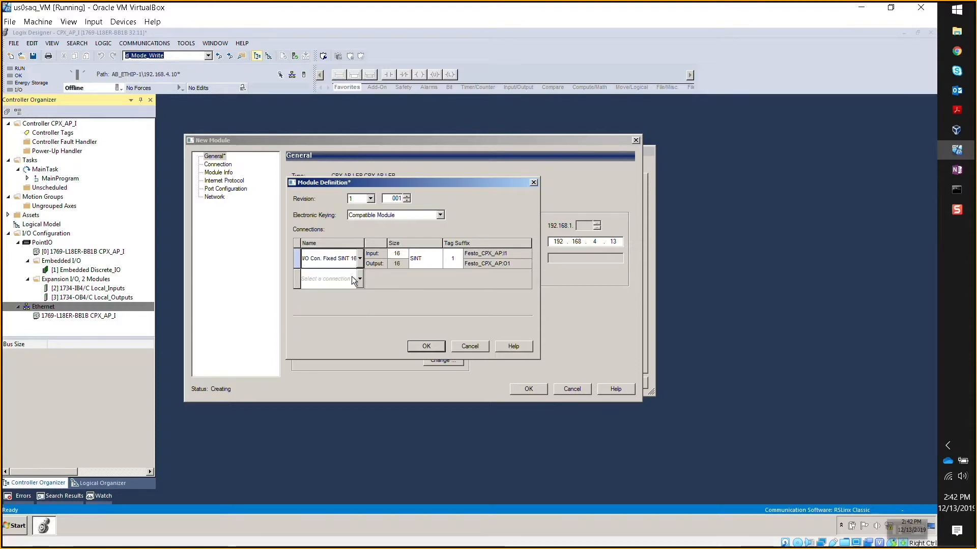
mouse_move(459, 317)
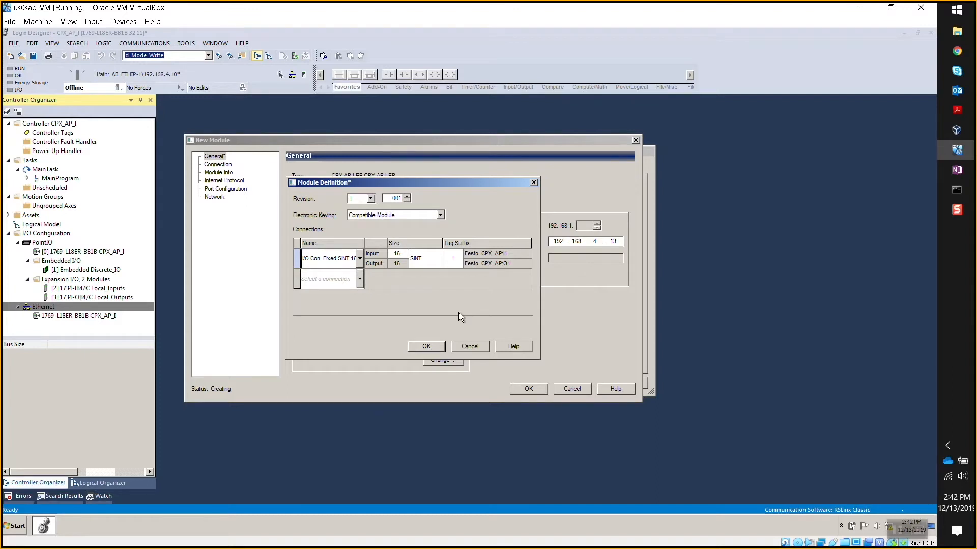
mouse_move(459, 318)
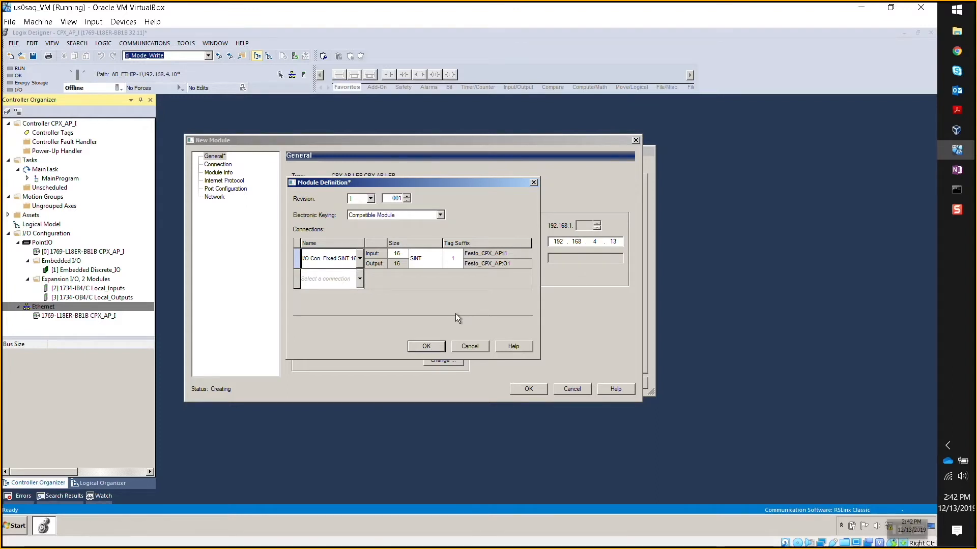
Add a second connection of type StatusOnly Data to the module definition
left_click(359, 279)
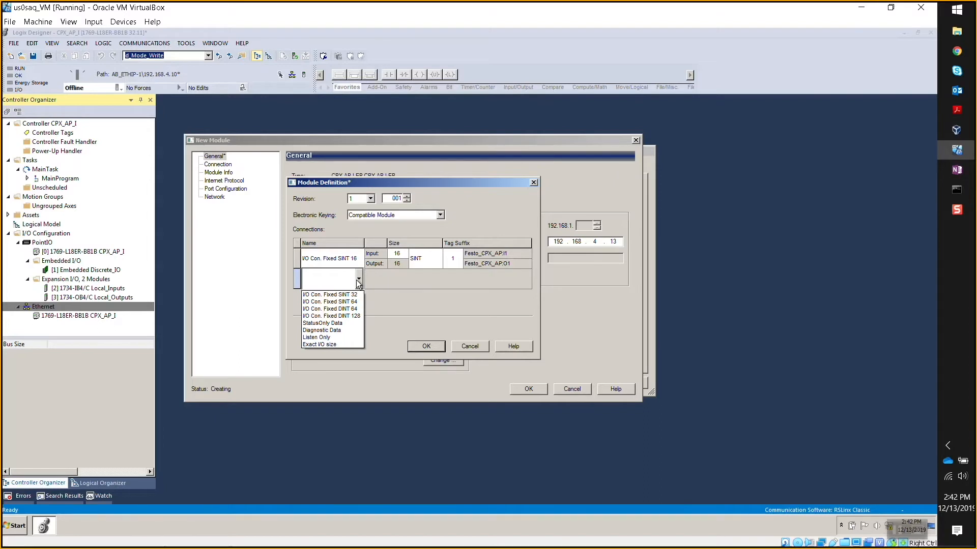
mouse_move(348, 324)
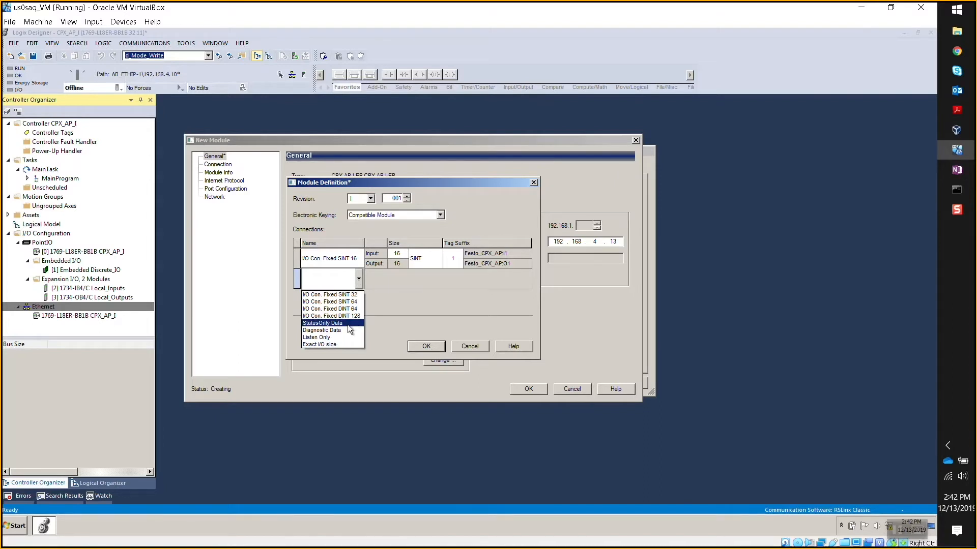
mouse_move(348, 330)
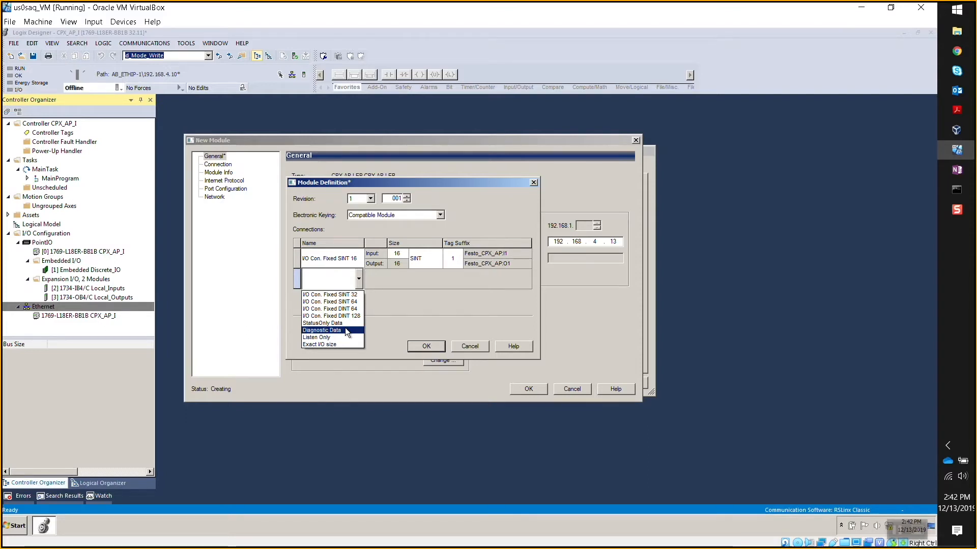
mouse_move(348, 323)
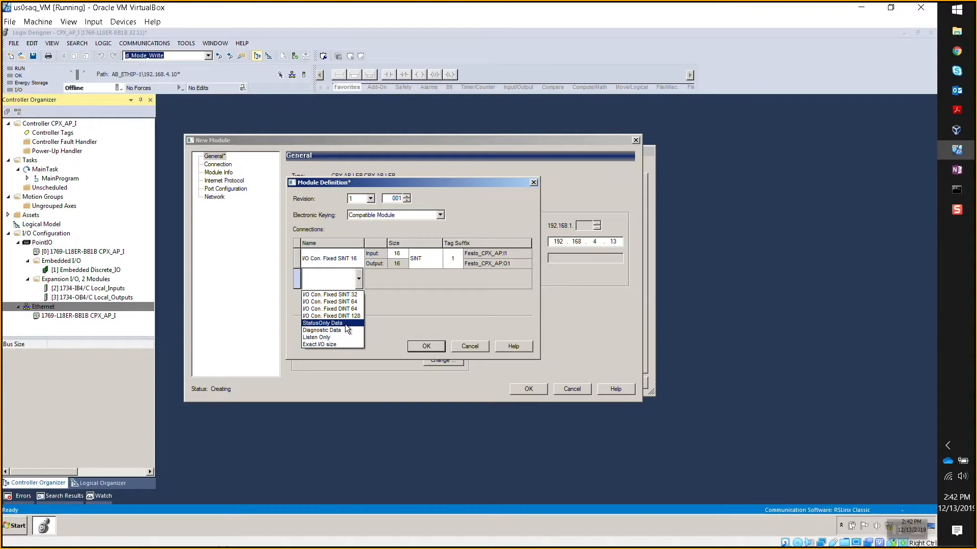
left_click(322, 322)
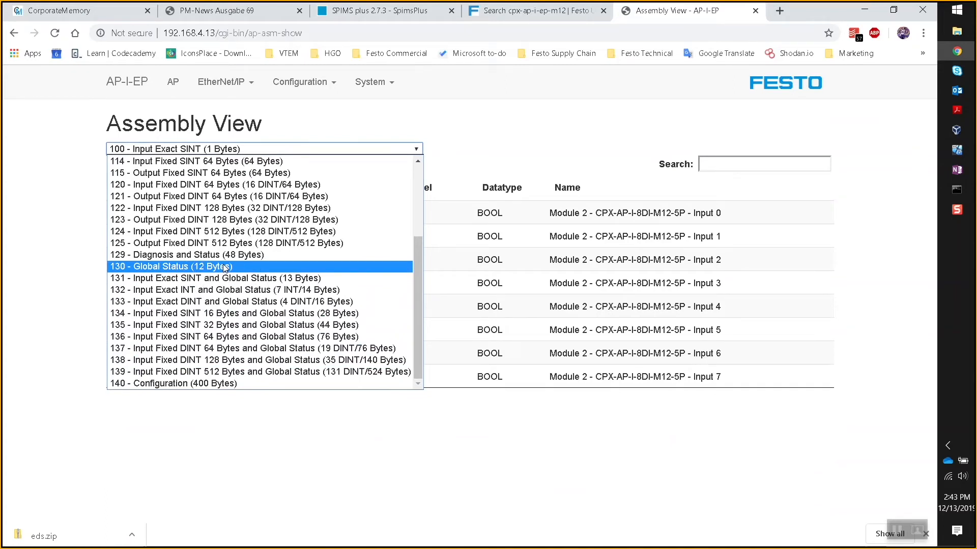
mouse_move(187, 255)
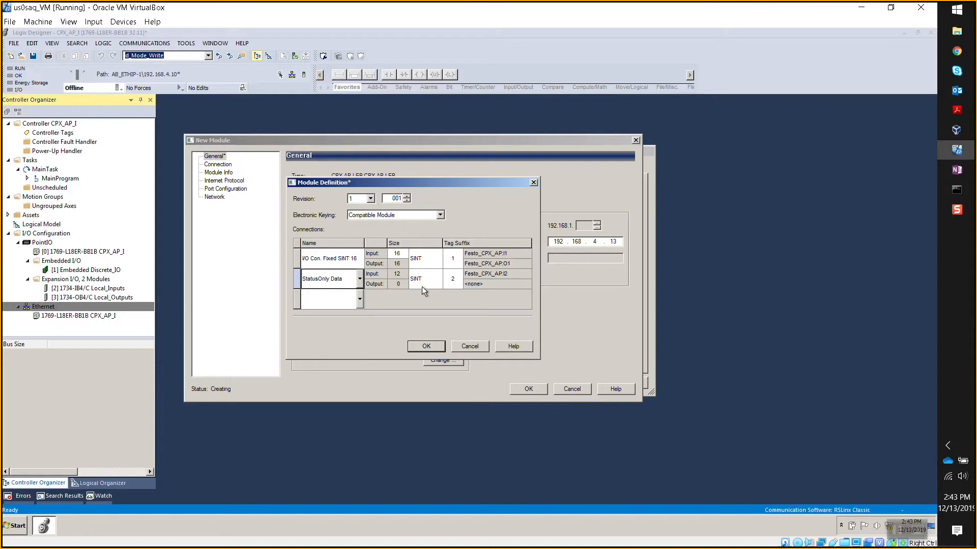
mouse_move(401, 326)
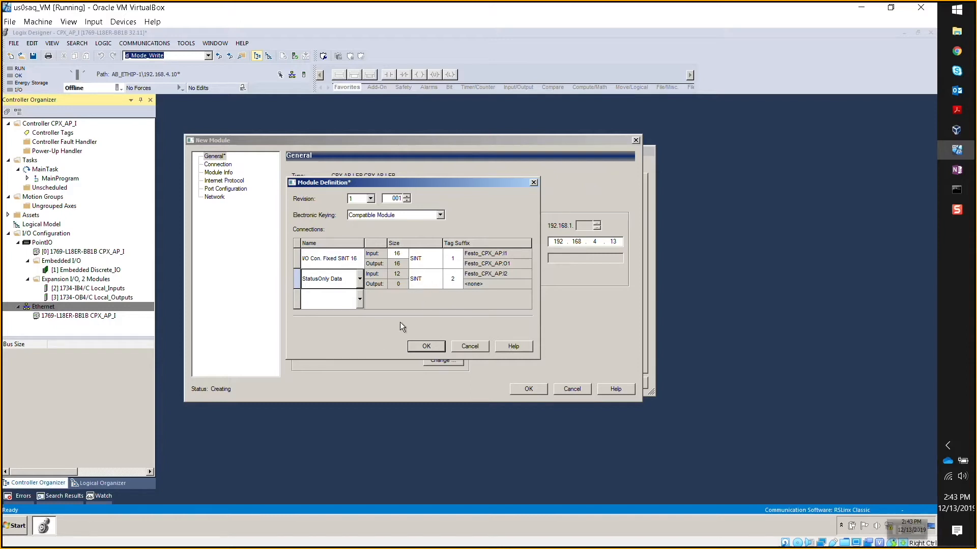
mouse_move(399, 326)
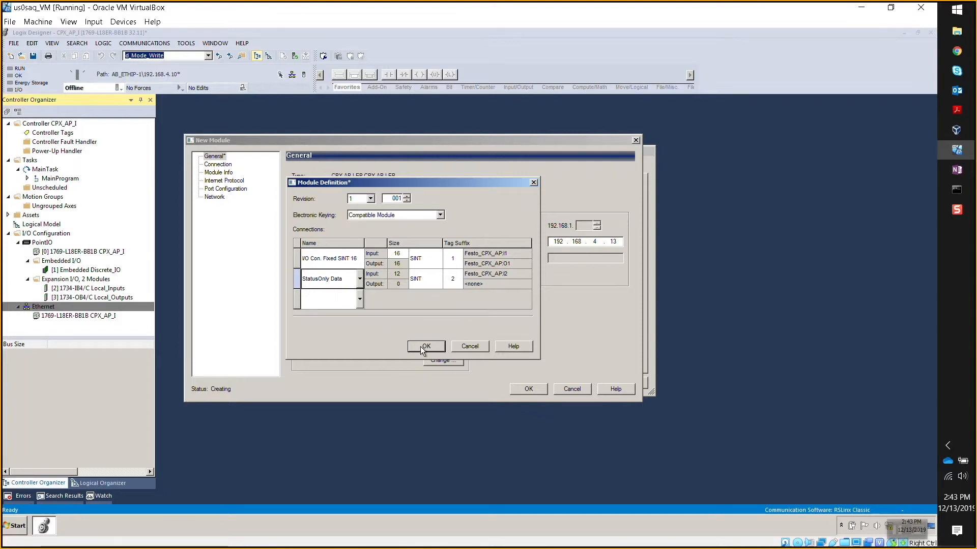
Confirm the changed module definition, review Connection, Module Info and Port Configuration, and finish adding Festo_CPX_AP
left_click(426, 346)
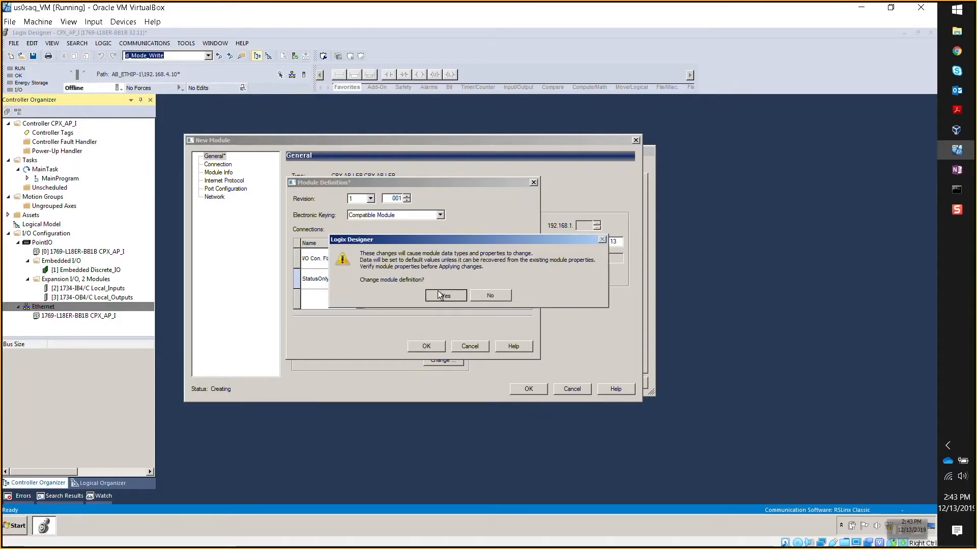
left_click(444, 295)
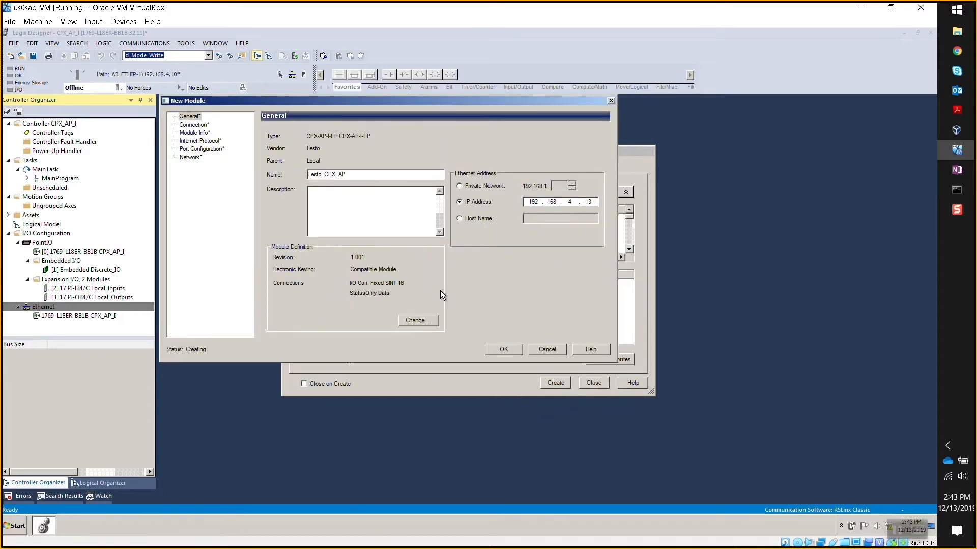
left_click(193, 124)
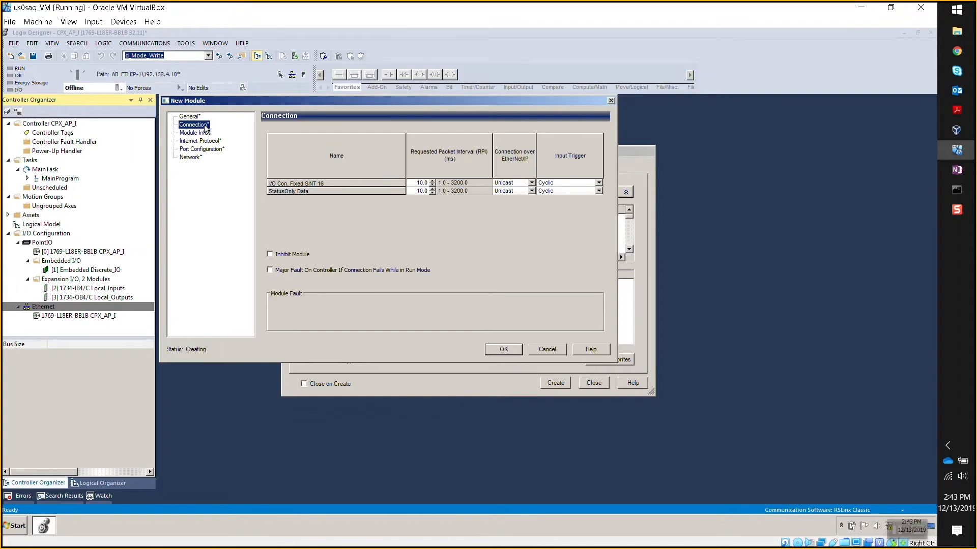
left_click(194, 132)
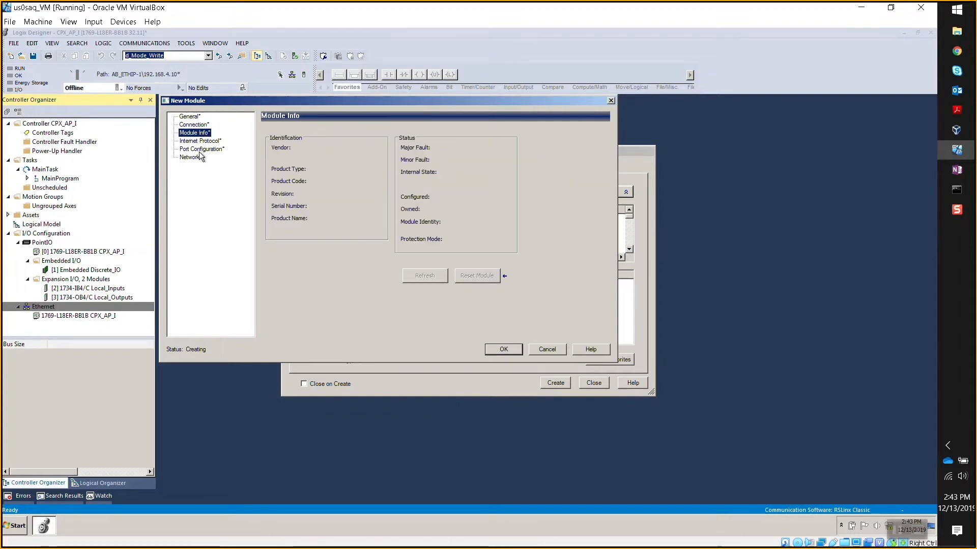
left_click(201, 148)
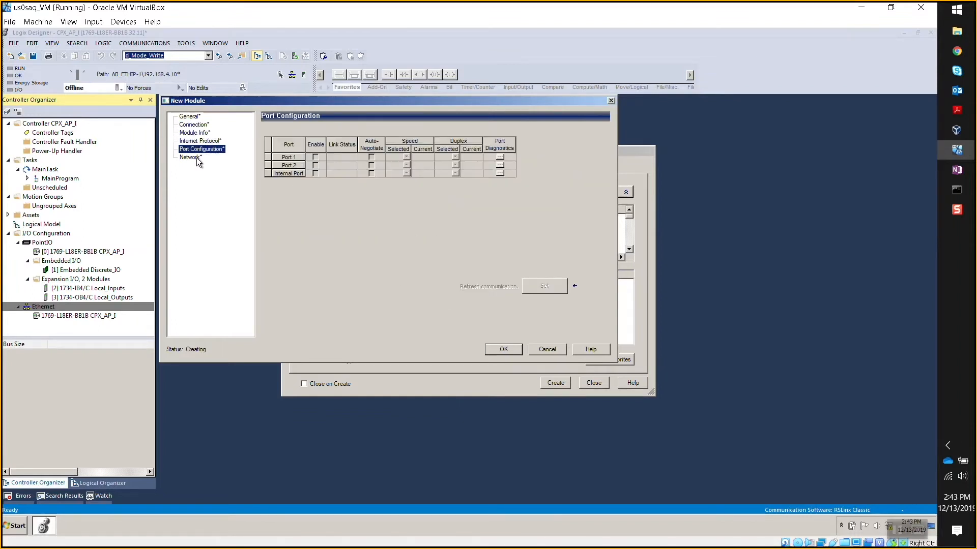
left_click(189, 116)
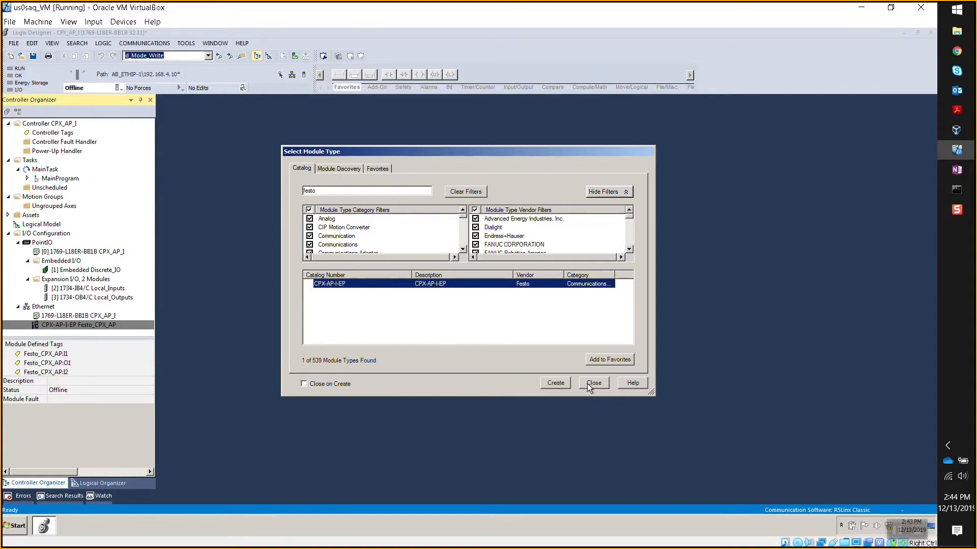
left_click(592, 382)
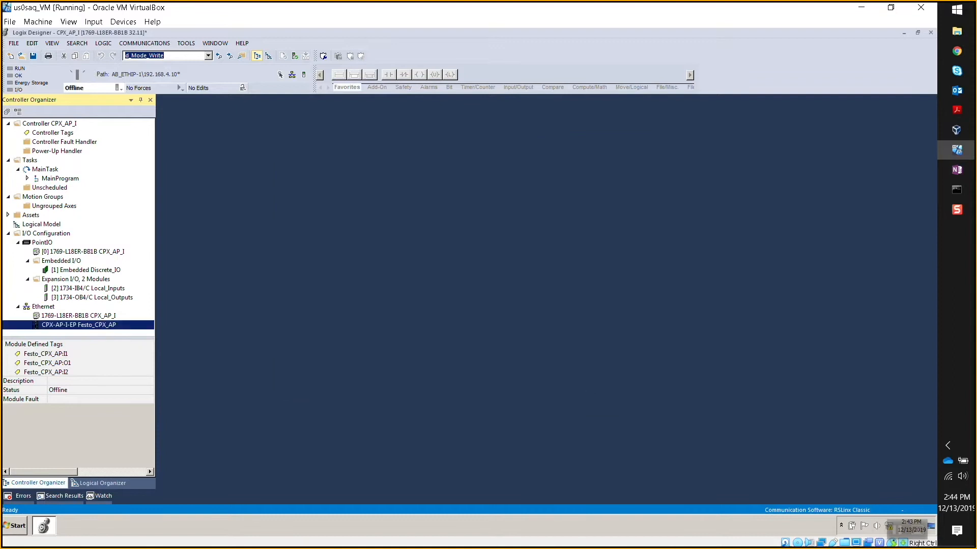
Download the project to the controller and return it to Remote Run
left_click(79, 315)
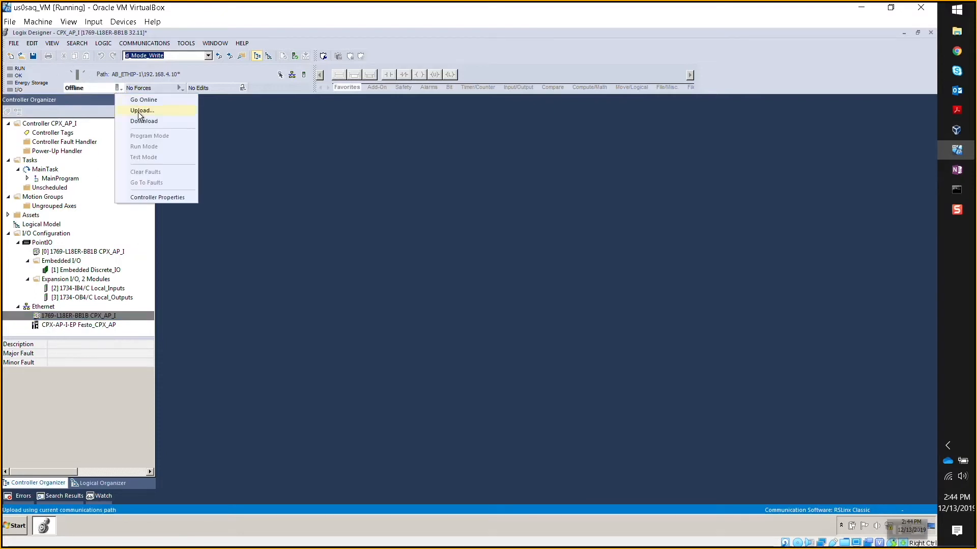
left_click(142, 110)
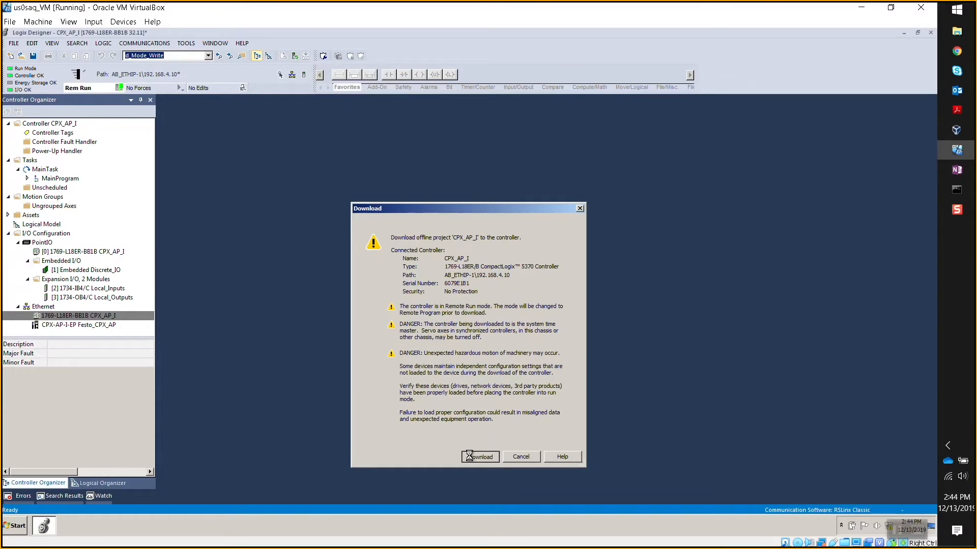
left_click(480, 457)
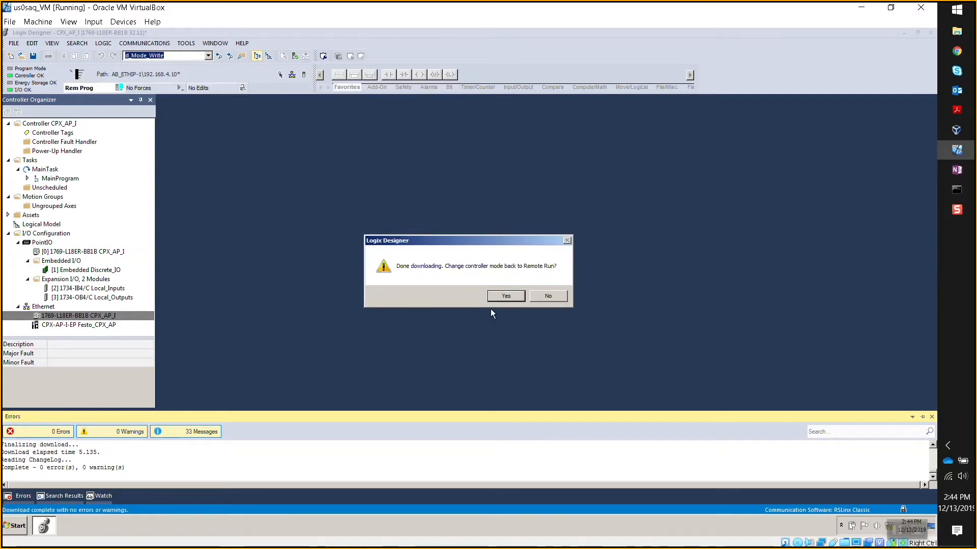
left_click(506, 296)
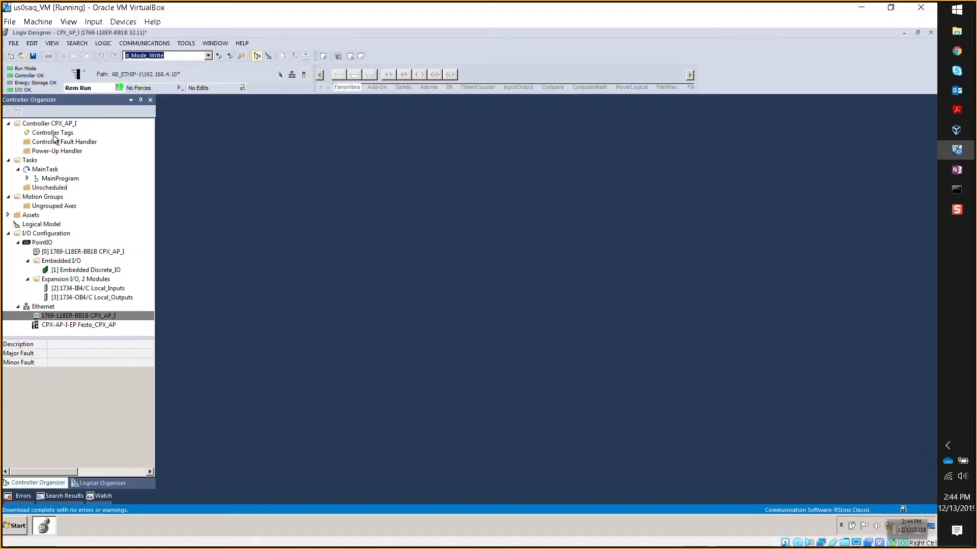
In Controller Tags, expand Festo_CPX_AP:I1.Data (16 SINT) and I2.Data (12 SINT) to inspect them
double_click(52, 132)
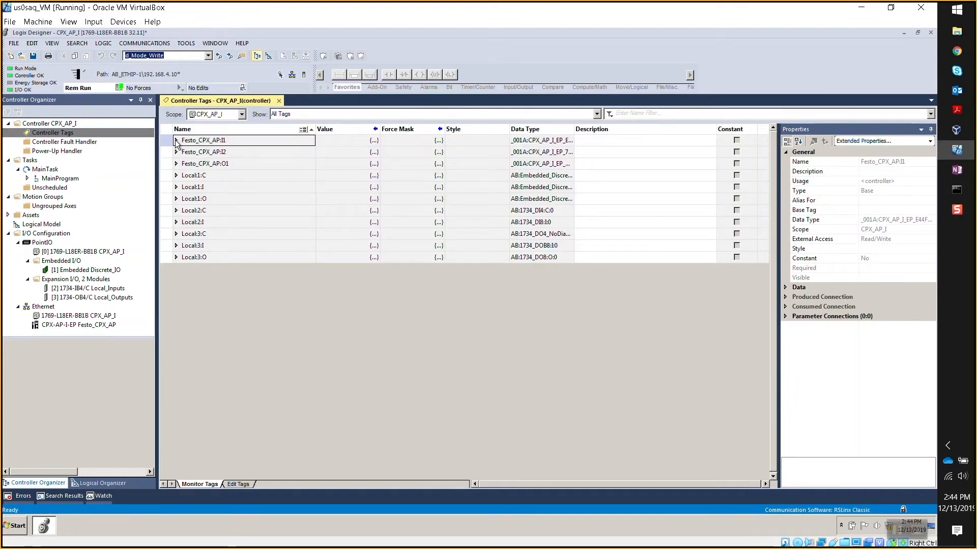
left_click(177, 140)
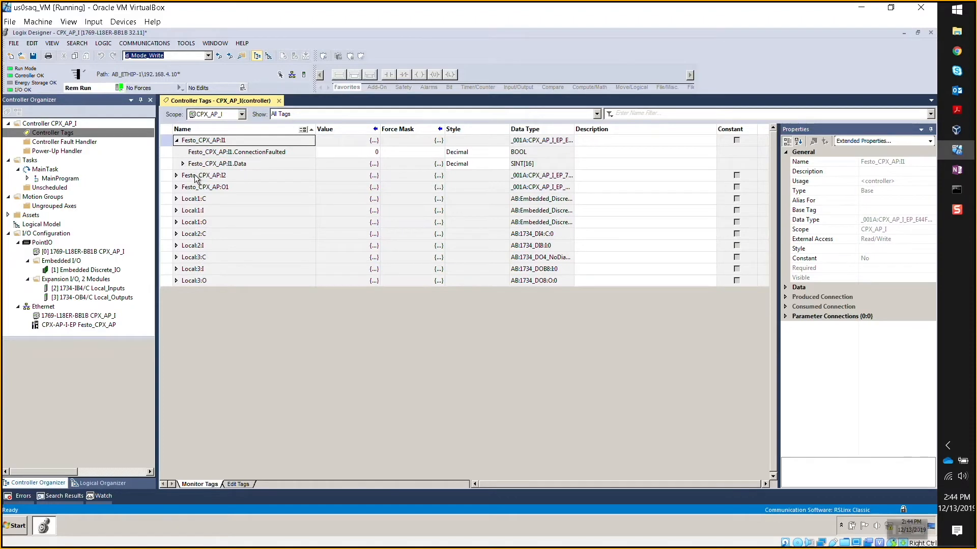
mouse_move(196, 181)
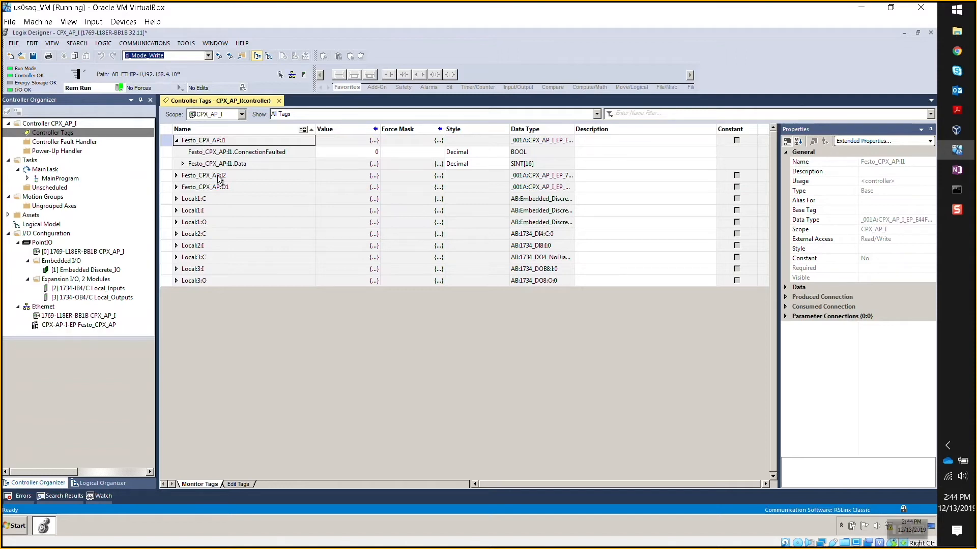
left_click(204, 175)
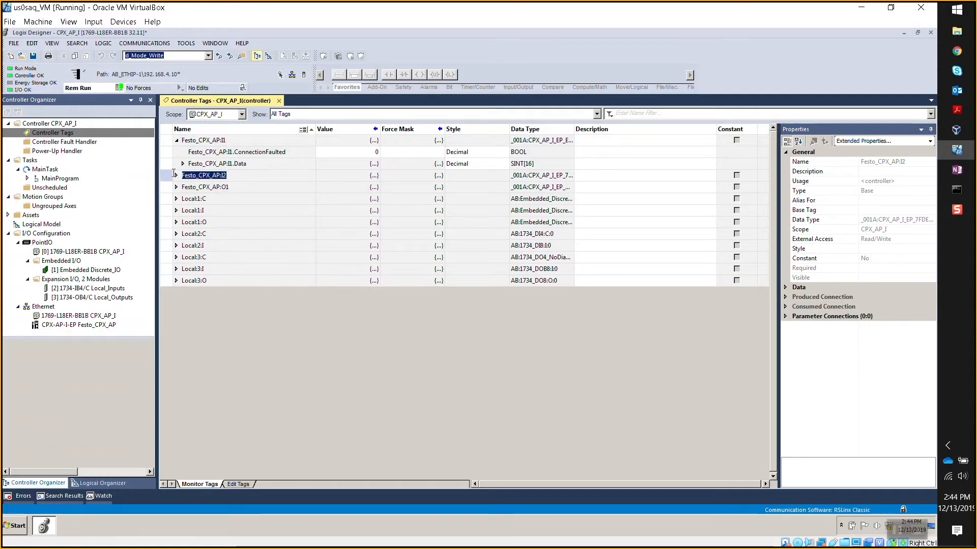
left_click(176, 175)
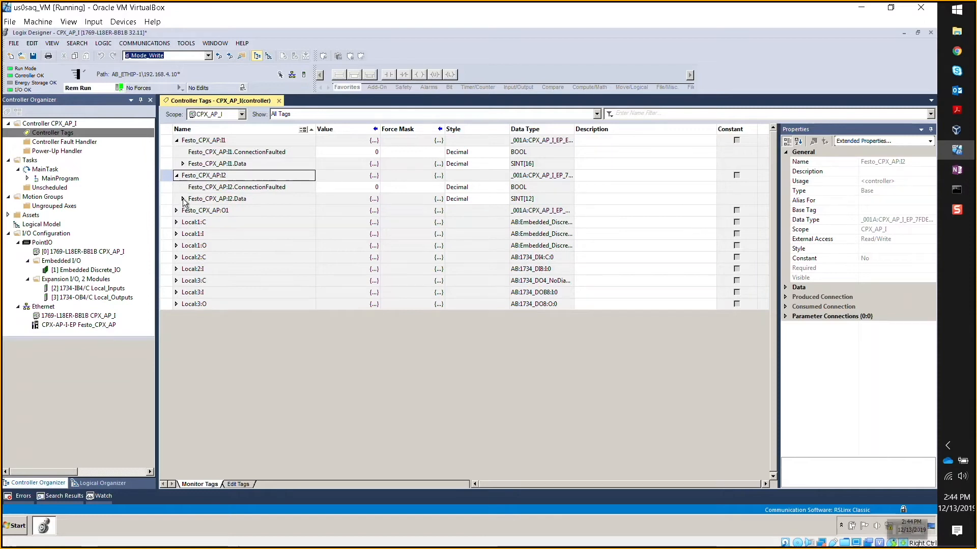
left_click(183, 199)
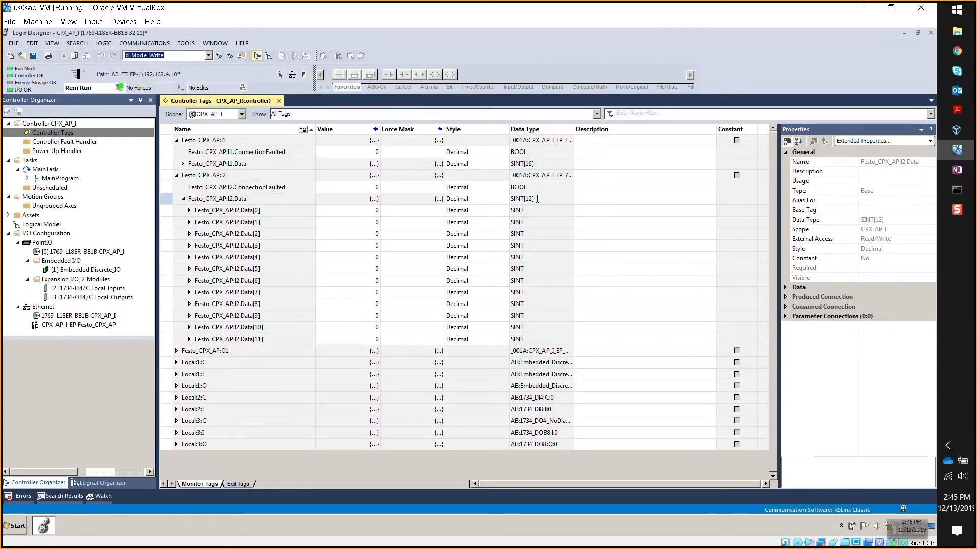
double_click(522, 198)
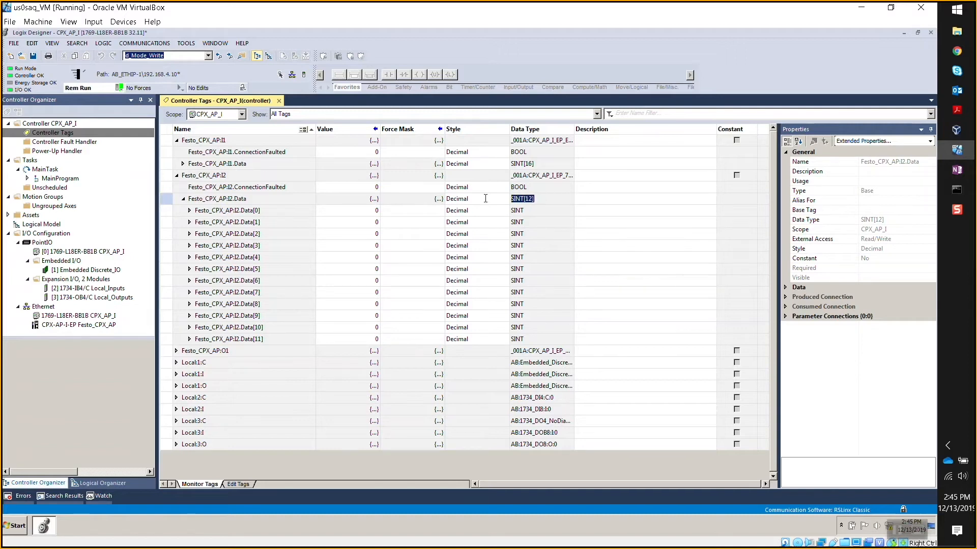
left_click(183, 175)
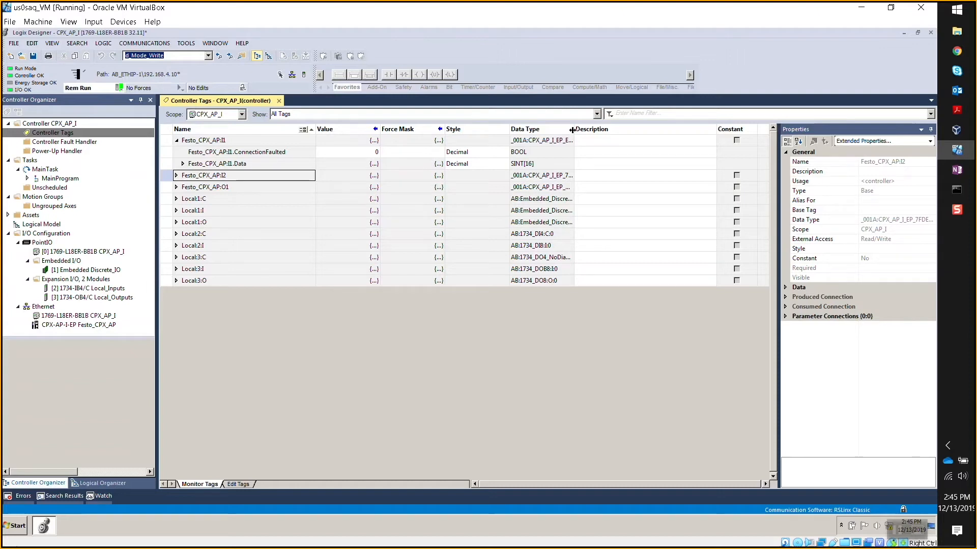
left_click(183, 163)
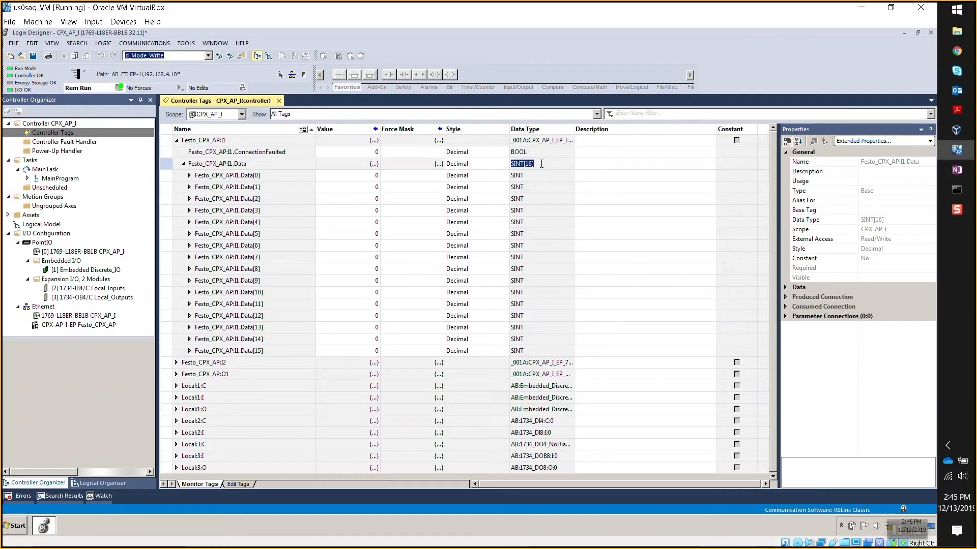
mouse_move(540, 163)
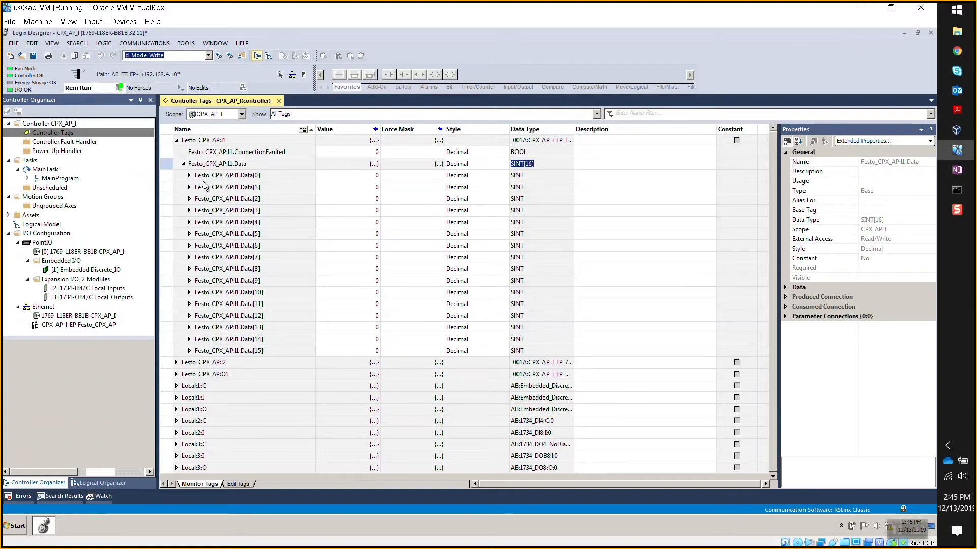
left_click(189, 175)
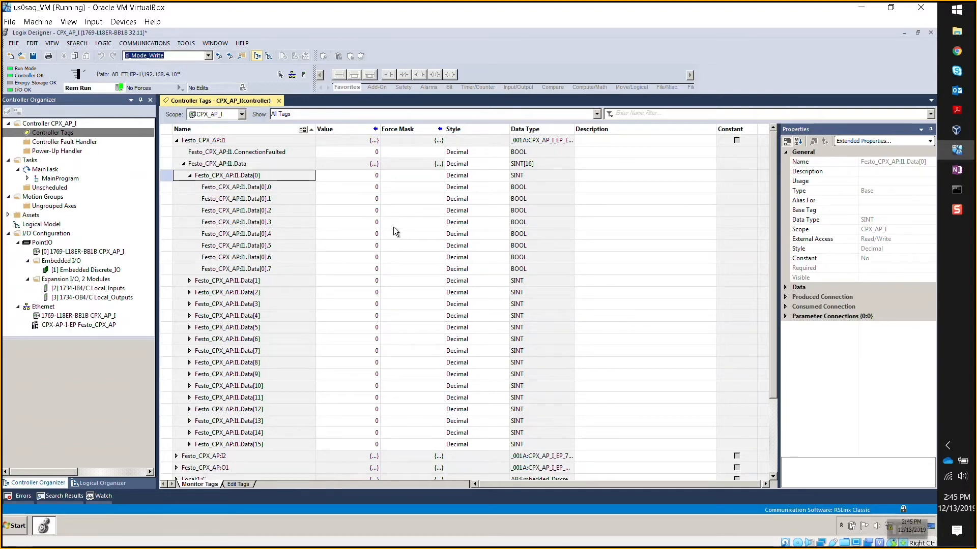
left_click(168, 140)
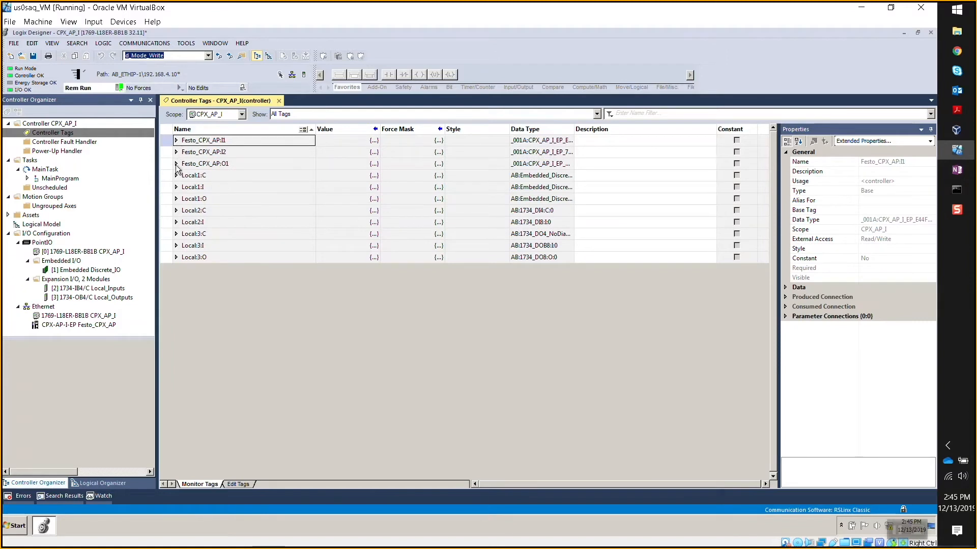
Expand Festo_CPX_AP:O1.Data and its Data[0] byte into eight BOOL bits
left_click(176, 175)
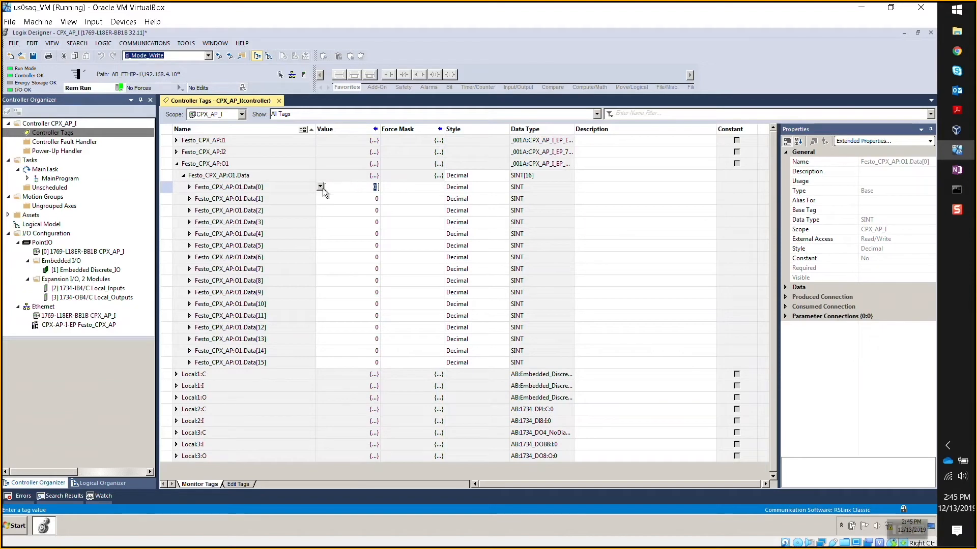
left_click(189, 188)
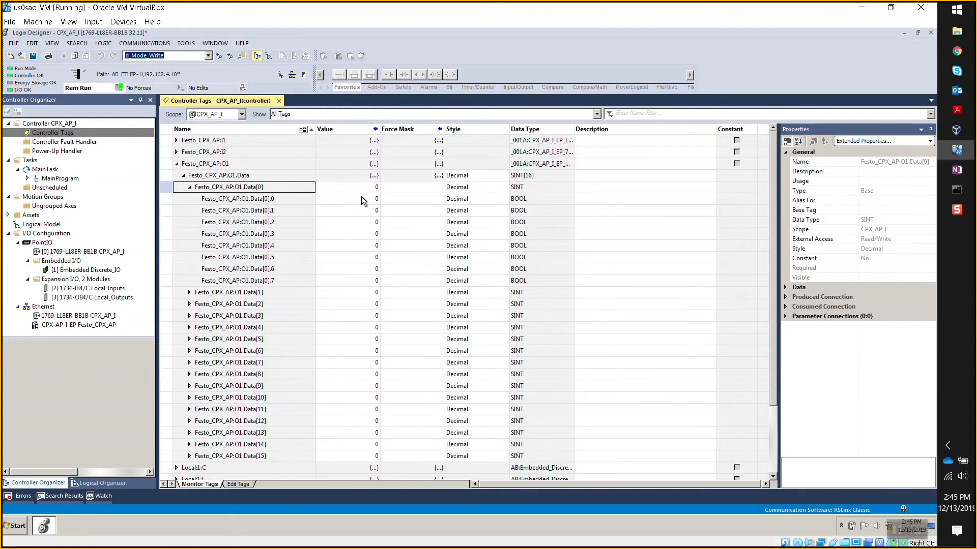
mouse_move(226, 202)
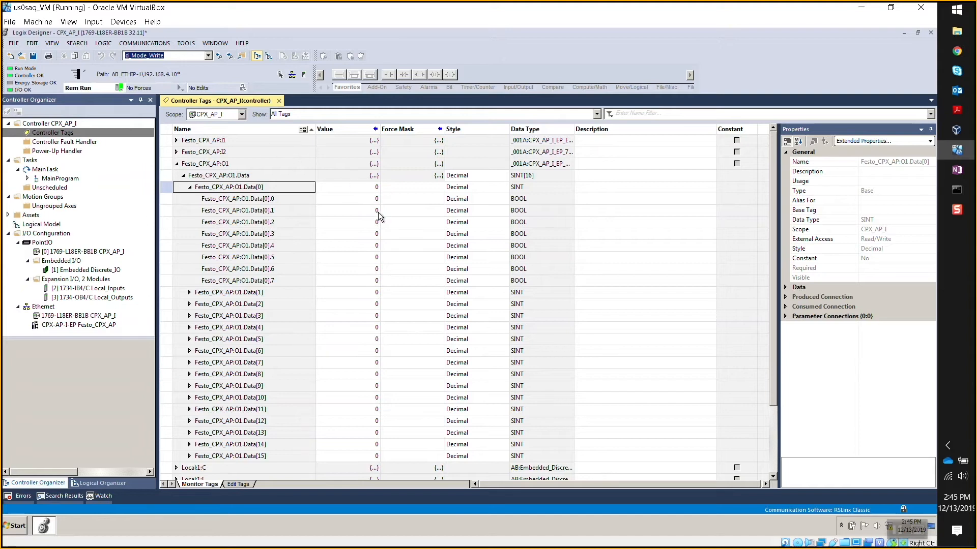
mouse_move(543, 183)
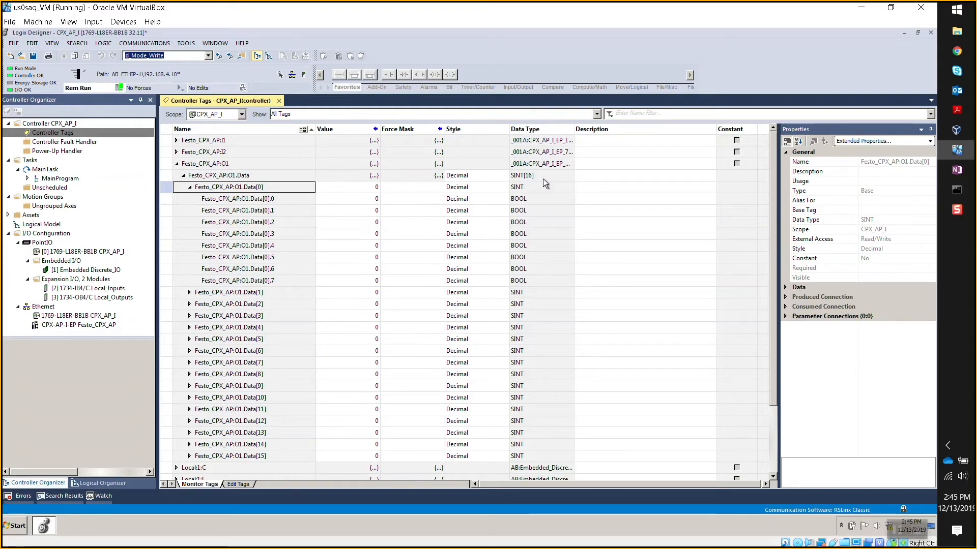
mouse_move(273, 210)
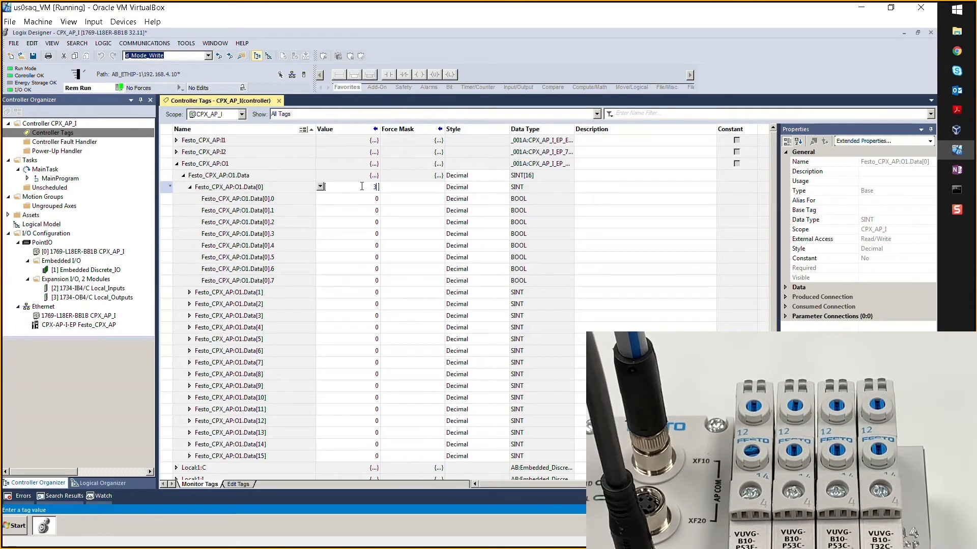
Enter 3 as the value of Festo_CPX_AP:O1.Data[0] to switch its outputs on
type("3")
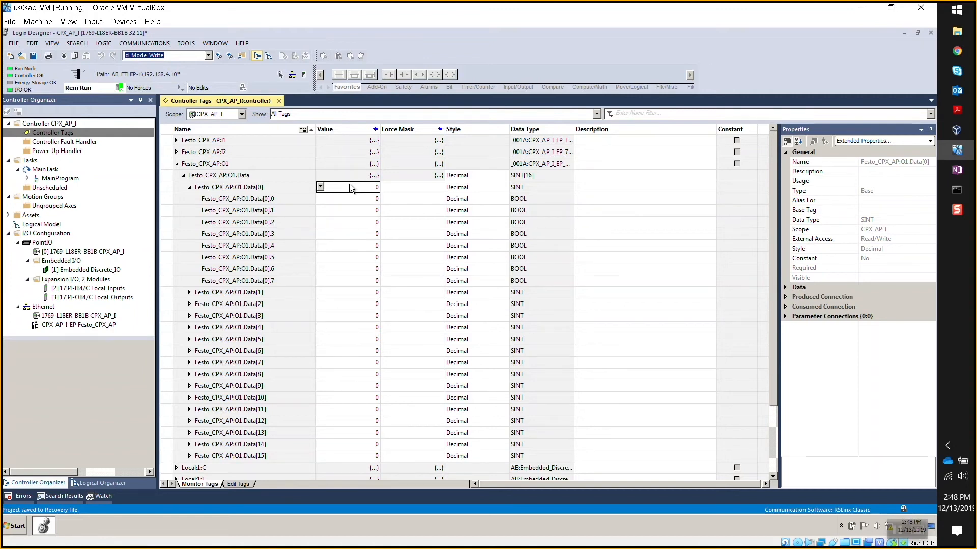
mouse_move(342, 229)
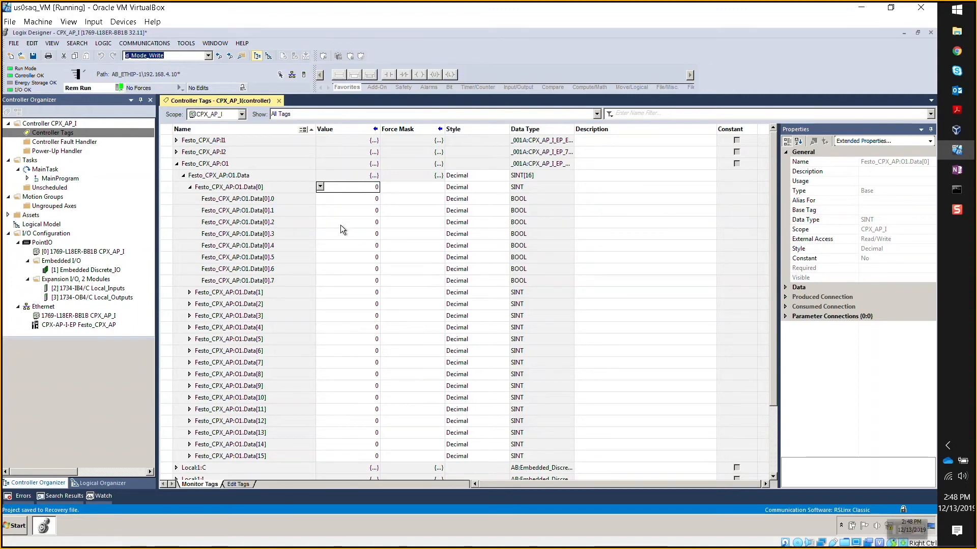
Collapse O1.Data[0], expand O1.Data[3] and set bit O1.Data[3].0 to 1, then select bit 1
left_click(78, 324)
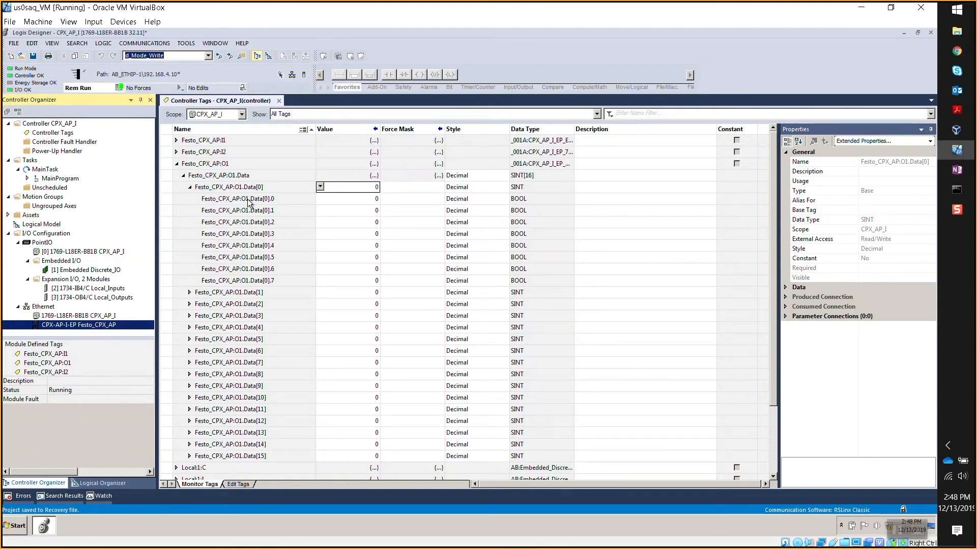
mouse_move(247, 204)
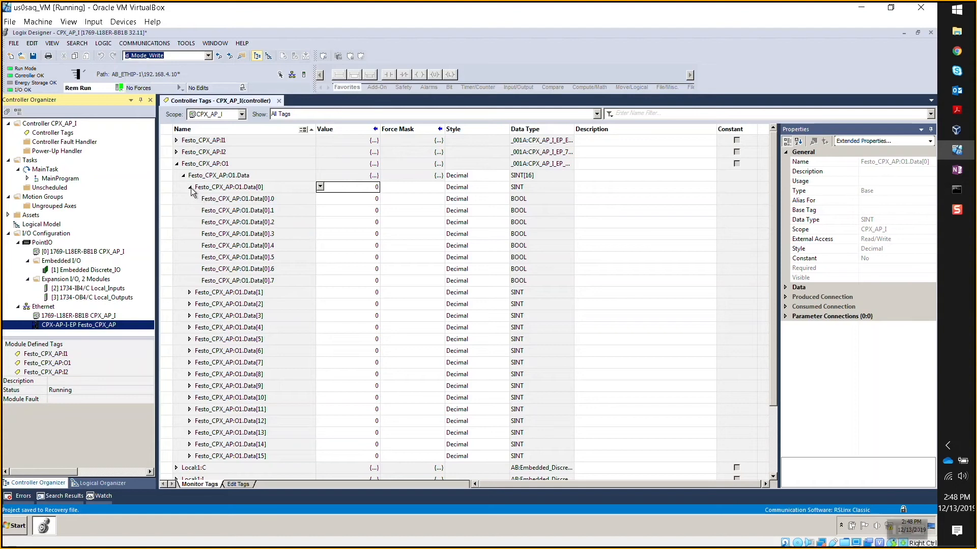
left_click(190, 187)
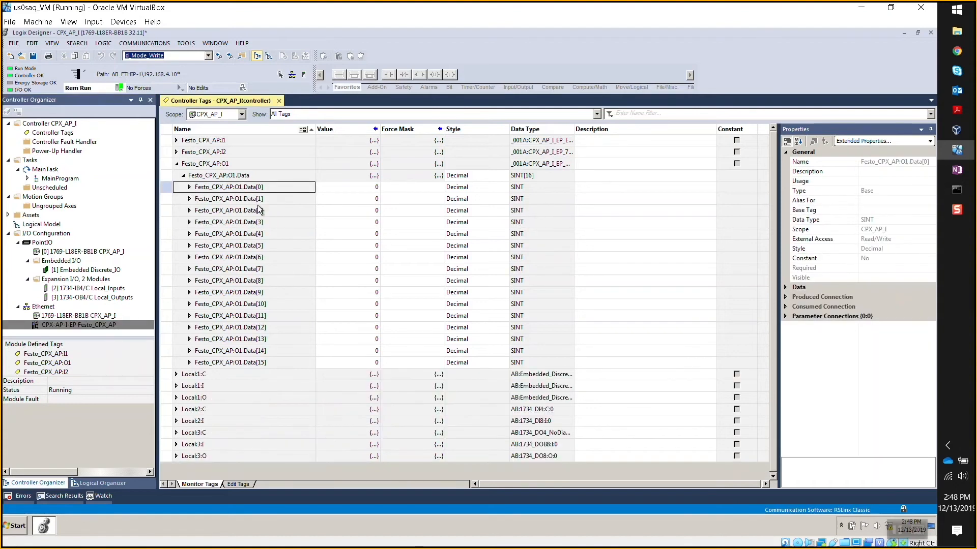
mouse_move(262, 215)
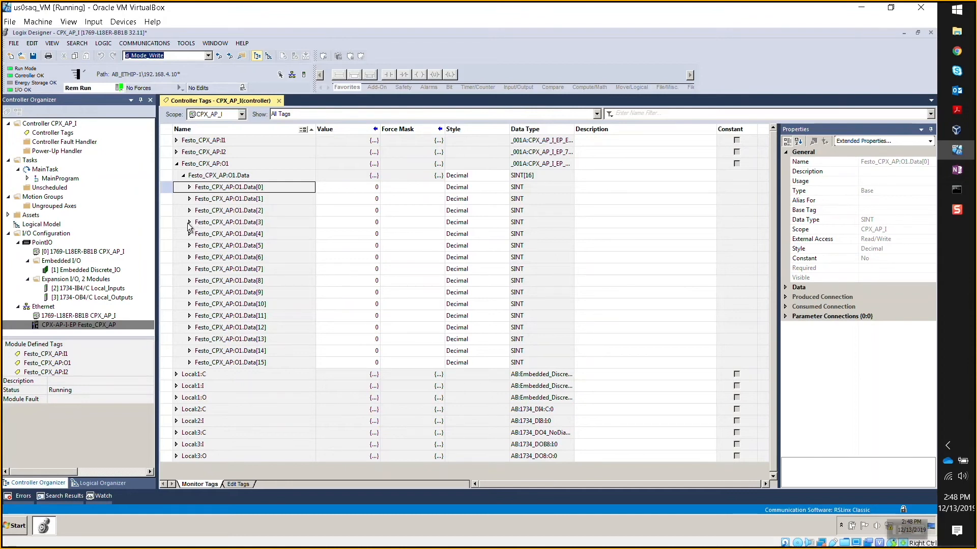
left_click(190, 223)
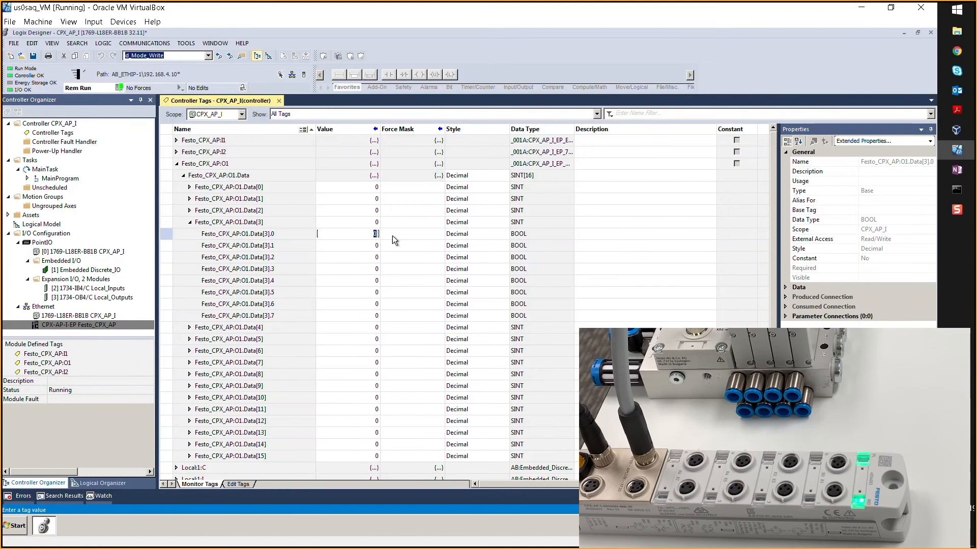
type("1")
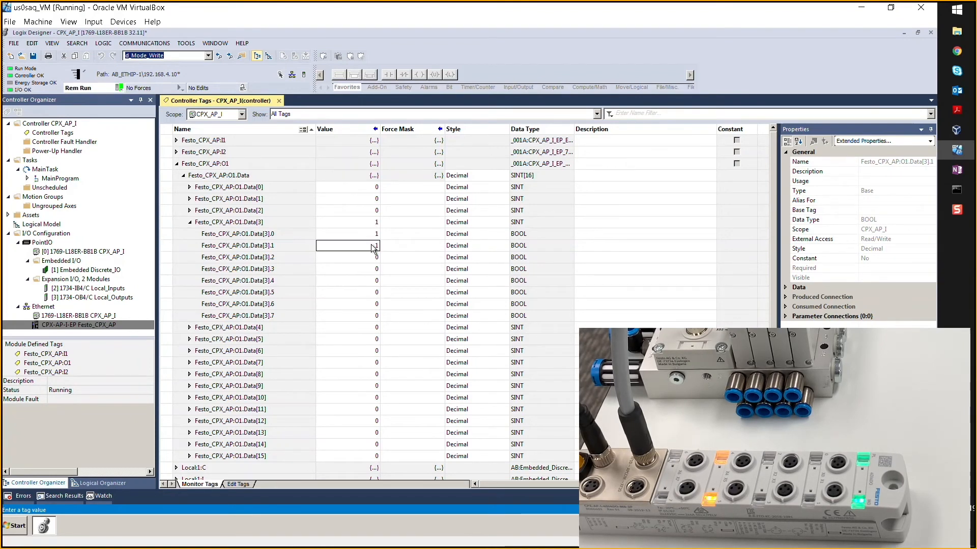
left_click(347, 257)
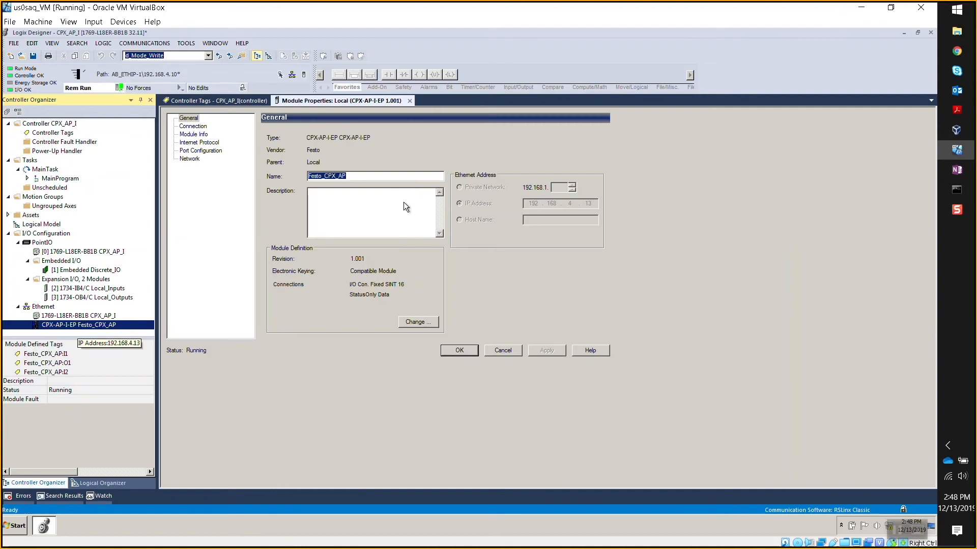
left_click(418, 322)
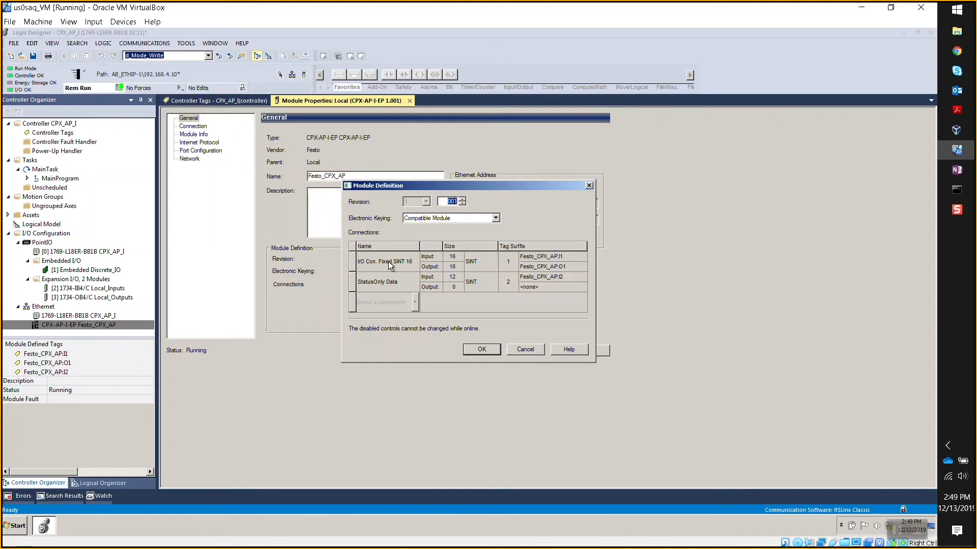
mouse_move(441, 279)
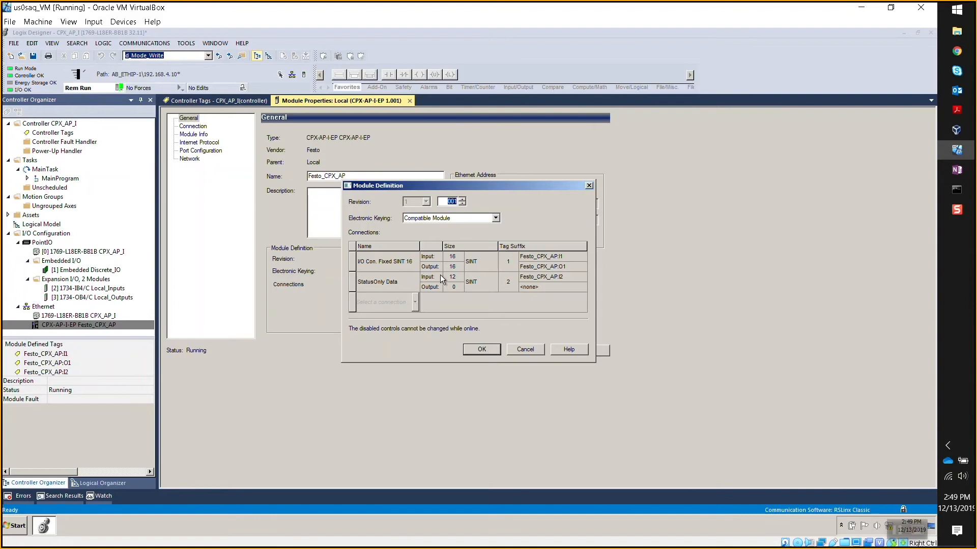
mouse_move(519, 360)
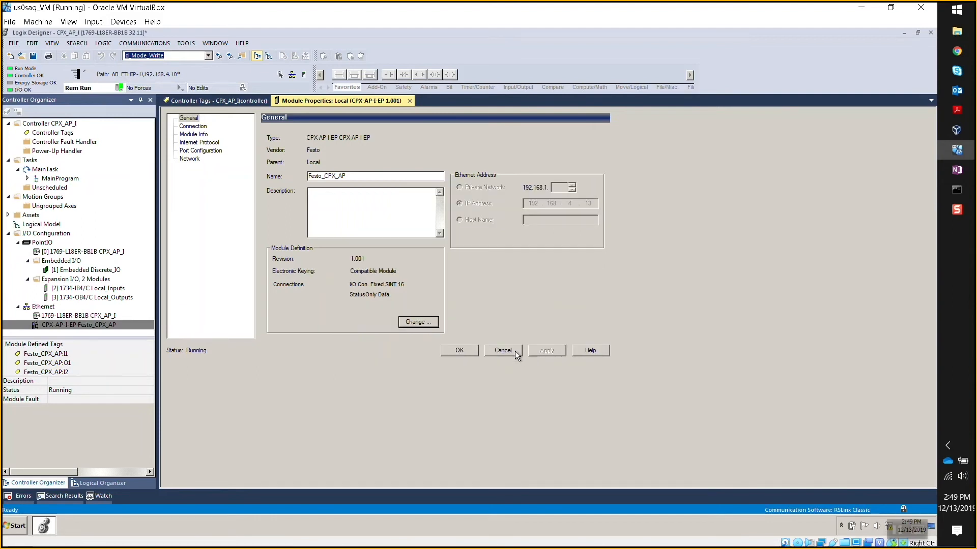
left_click(502, 350)
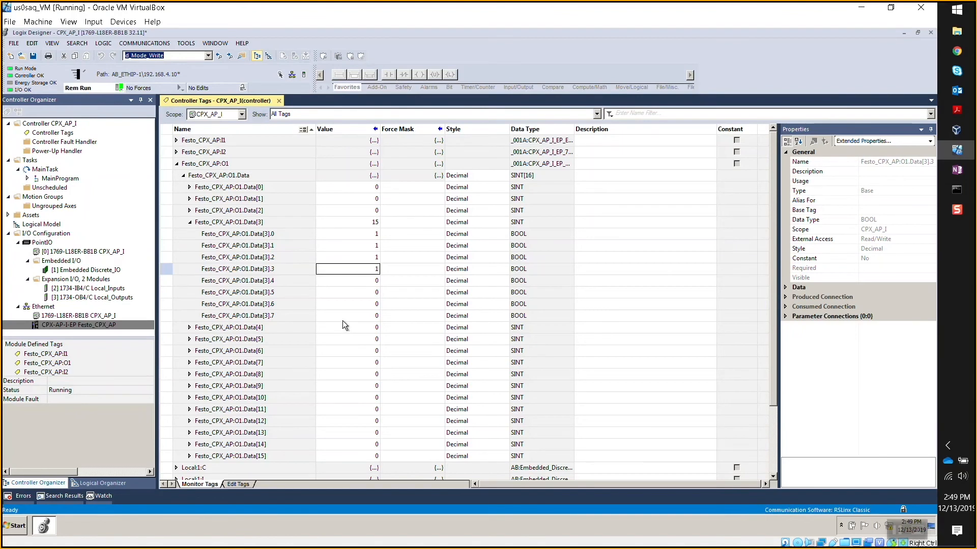
mouse_move(346, 319)
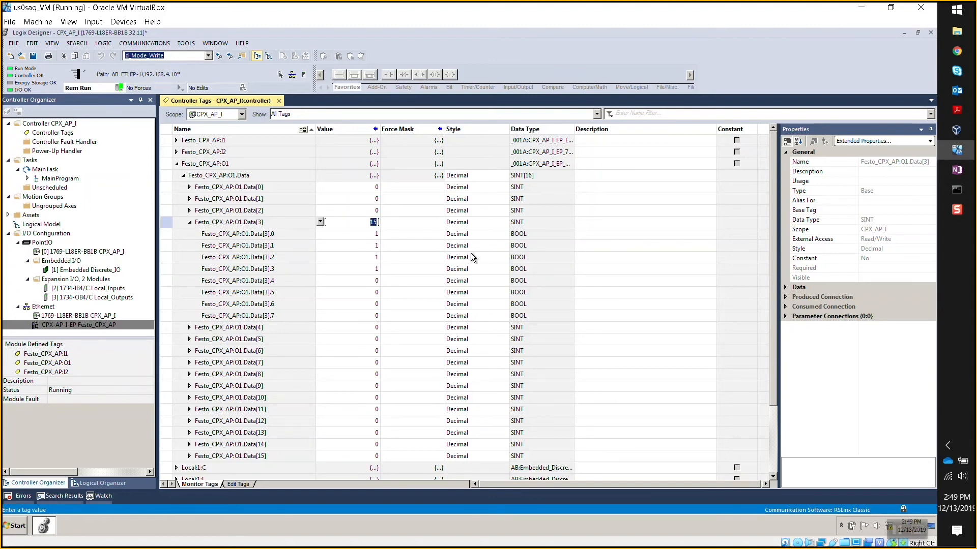
Write 0 into Festo_CPX_AP:O1.Data[3] and collapse the O1.Data[3] bits and O1 tag
type("0")
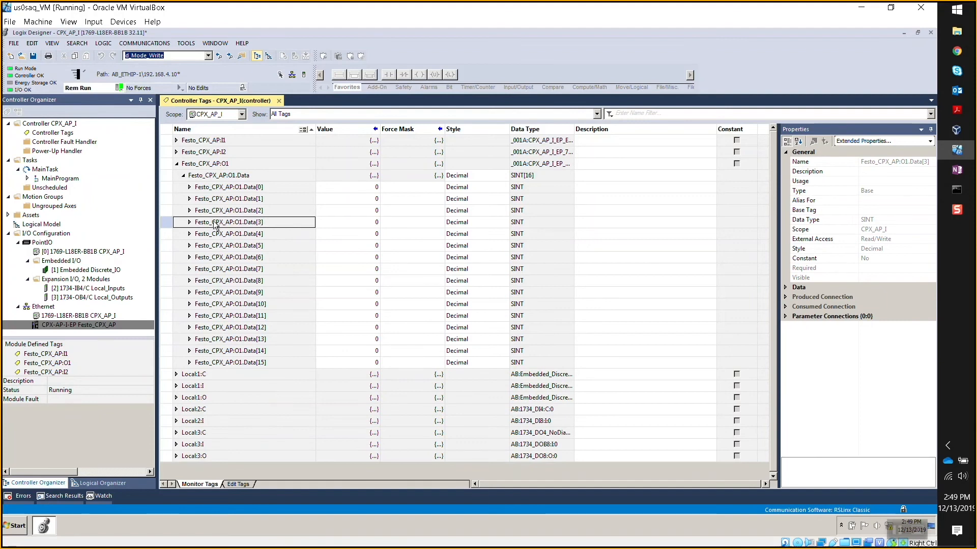
left_click(189, 221)
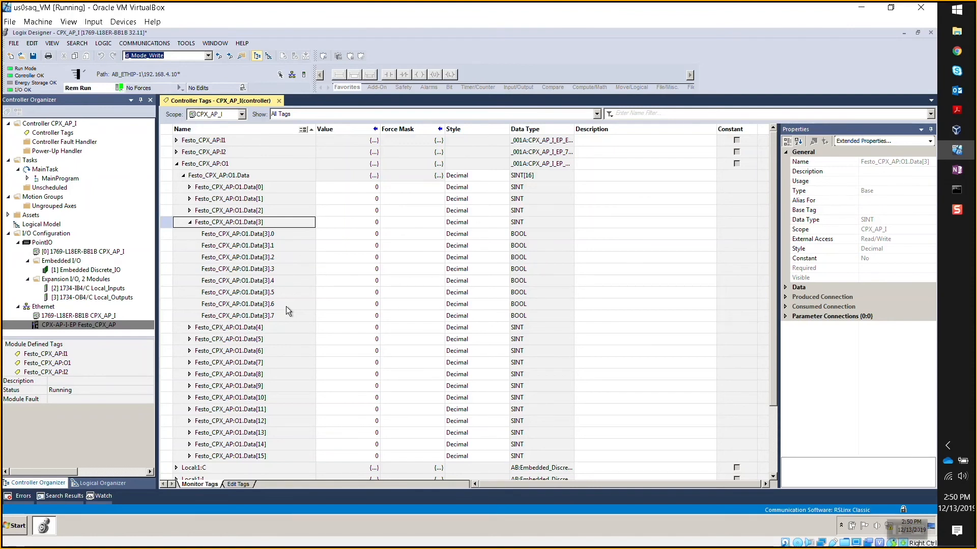
mouse_move(249, 267)
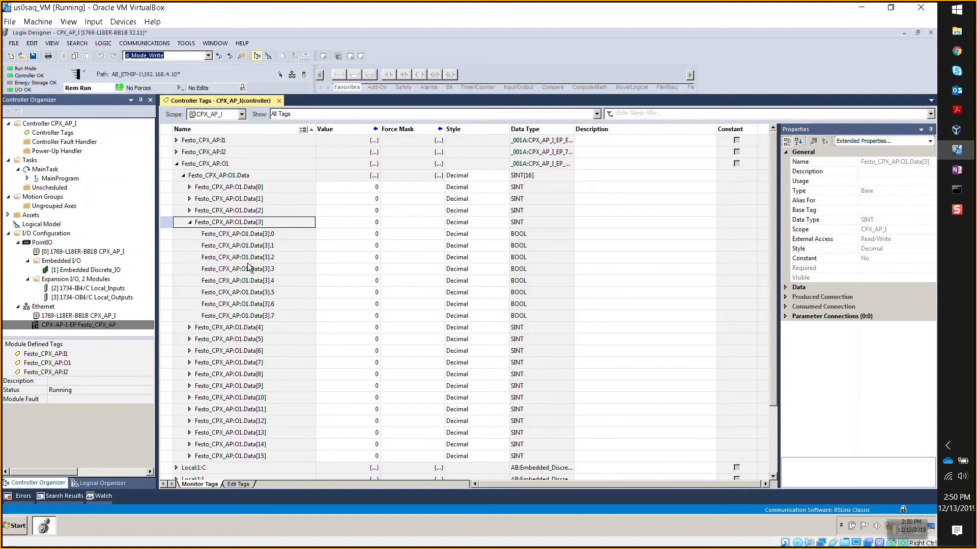
left_click(189, 223)
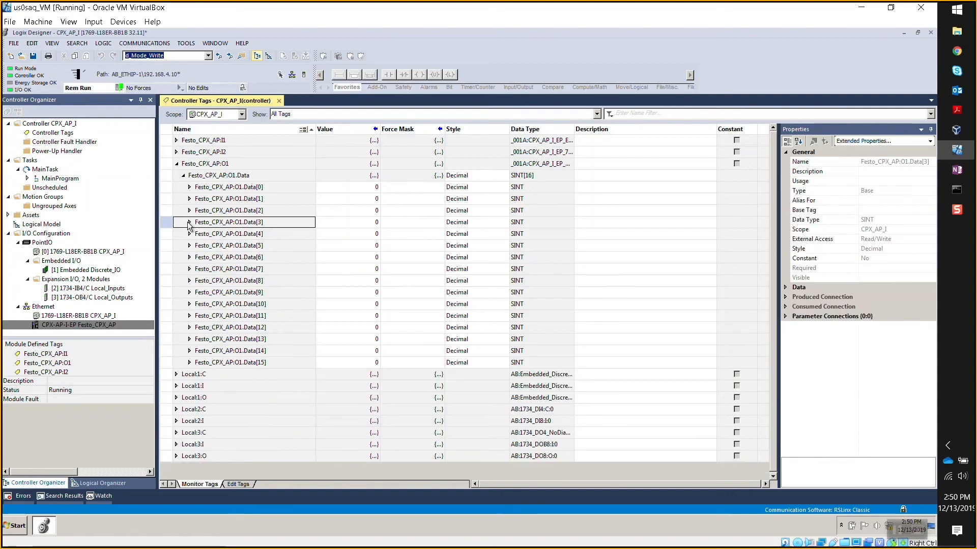
mouse_move(268, 207)
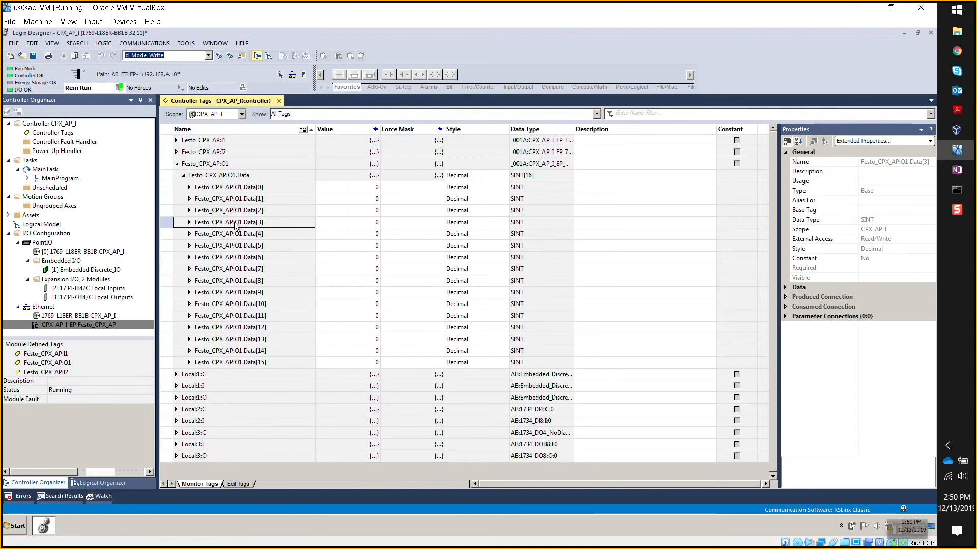
left_click(176, 163)
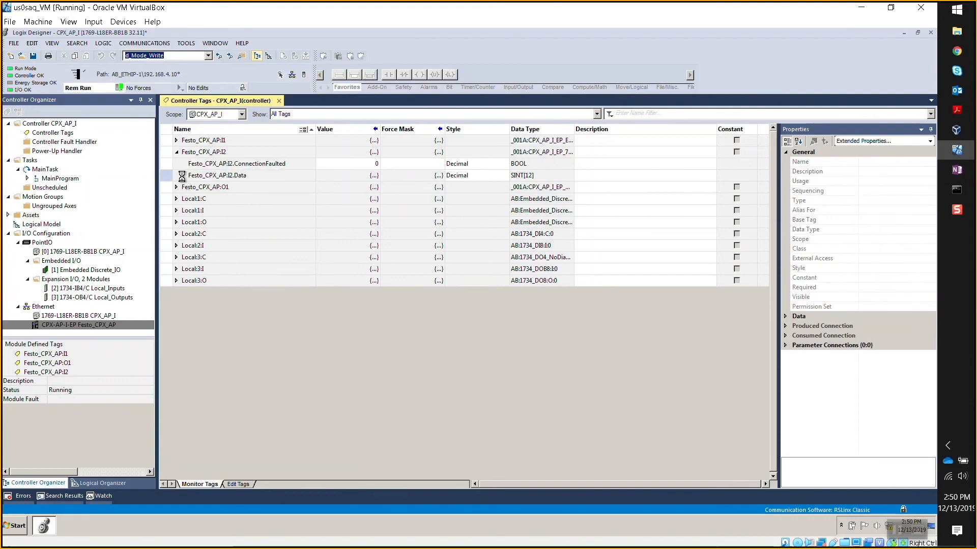
Expand Festo_CPX_AP:I2.Data and review the diagnostic bytes Data[6] and Data[7] after unplugging the module
left_click(176, 175)
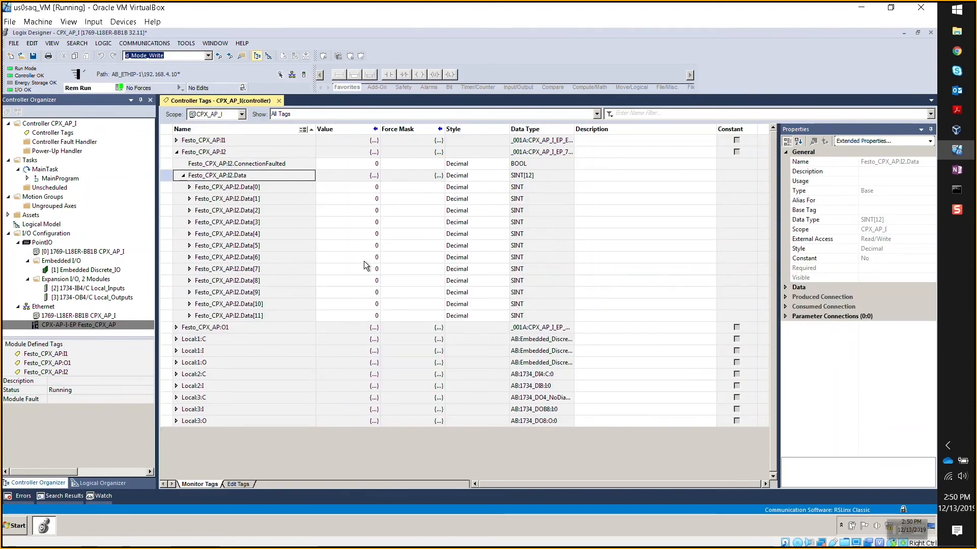
mouse_move(275, 203)
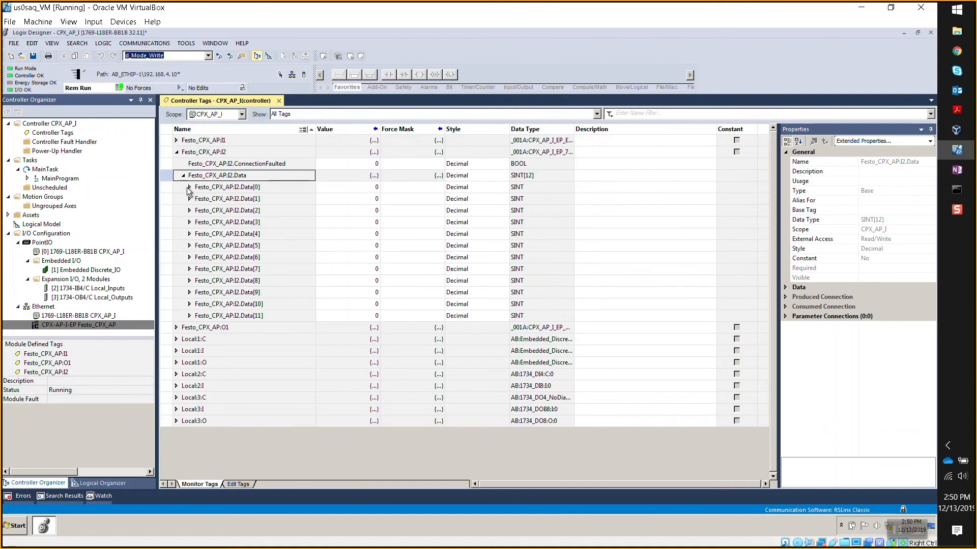
mouse_move(223, 199)
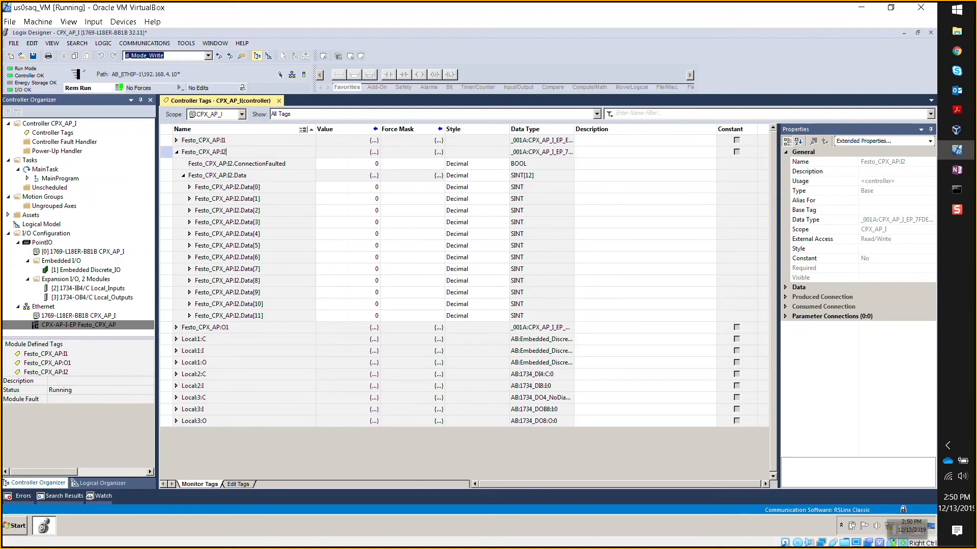
mouse_move(253, 223)
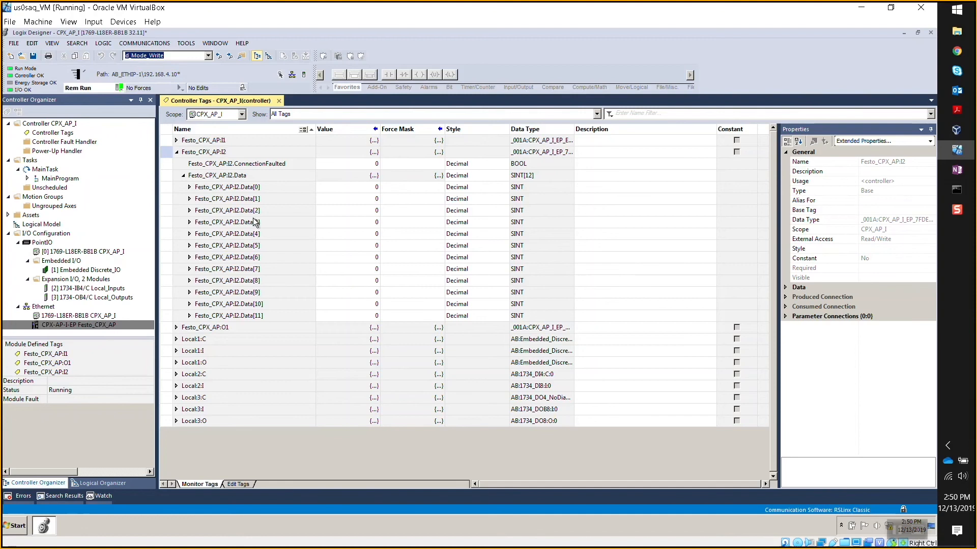
mouse_move(245, 240)
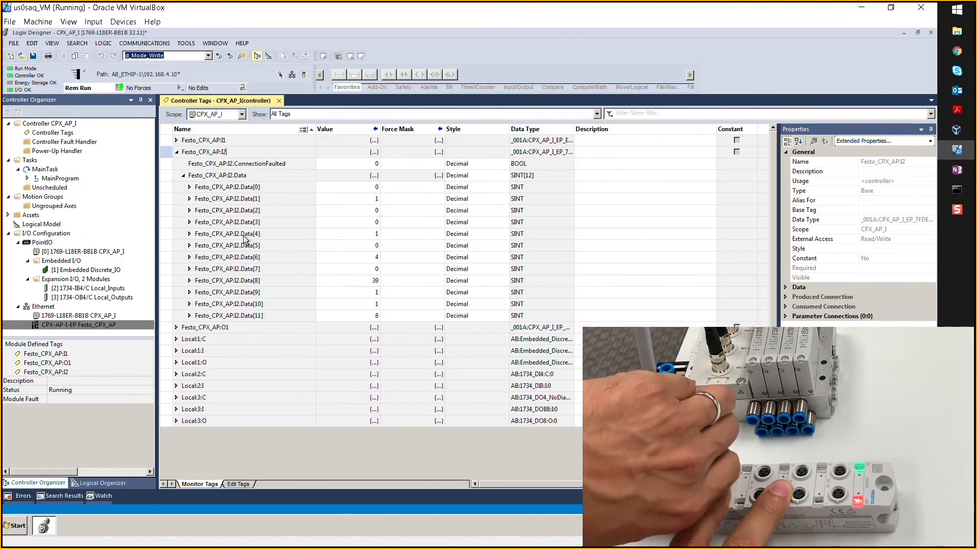
mouse_move(367, 308)
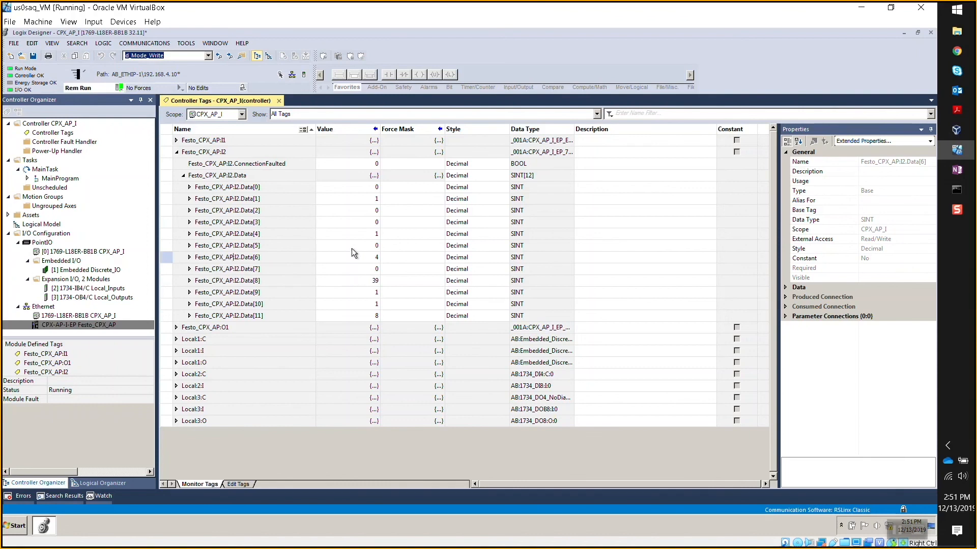
left_click(411, 257)
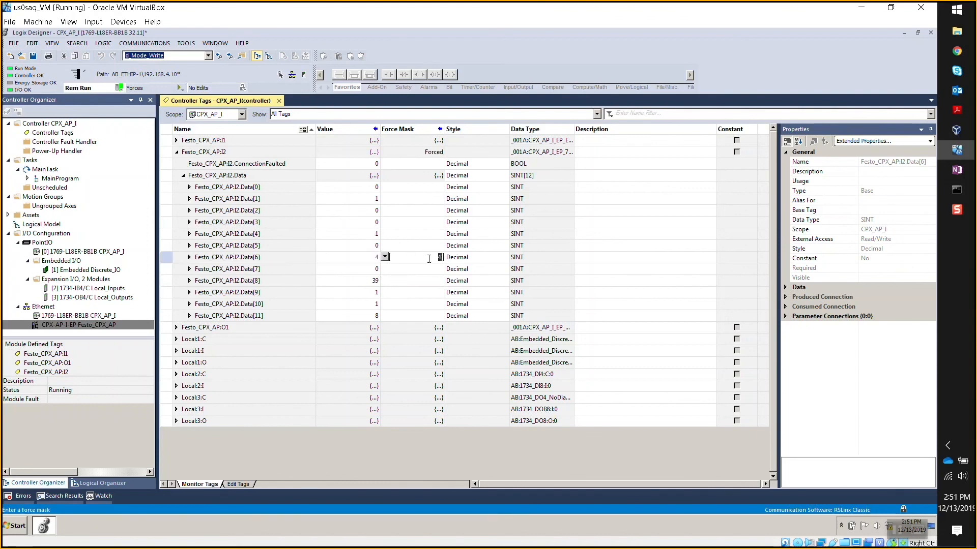
left_click(411, 269)
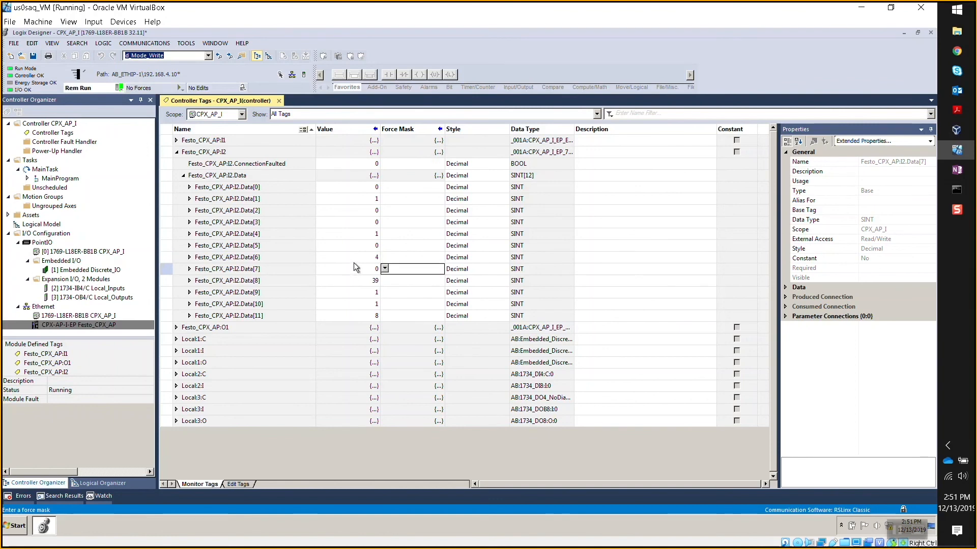